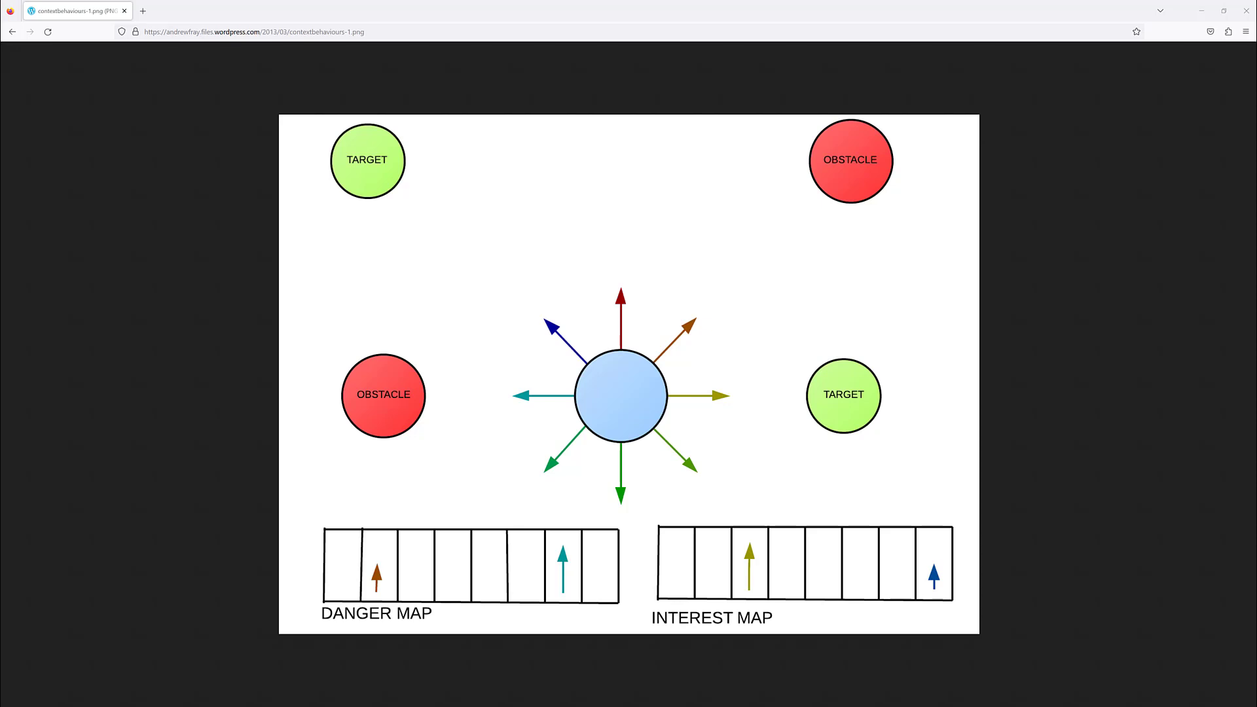
pyautogui.moveTo(544, 379)
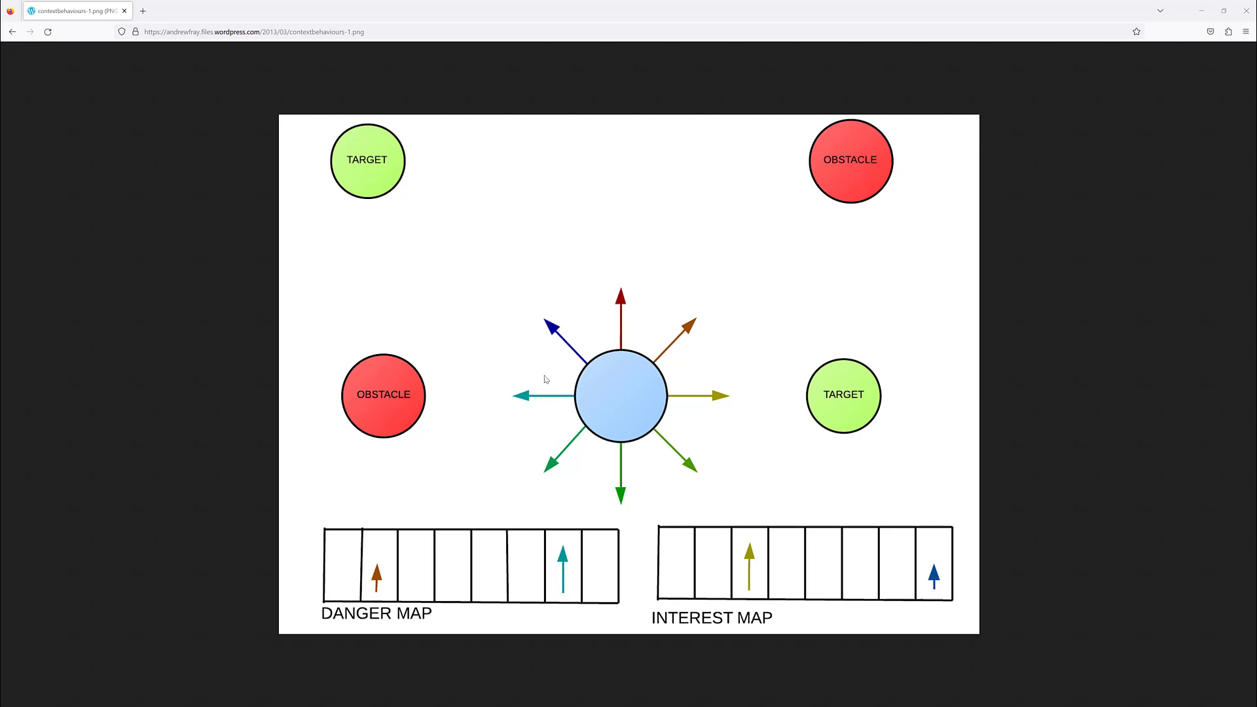
pyautogui.moveTo(599, 373)
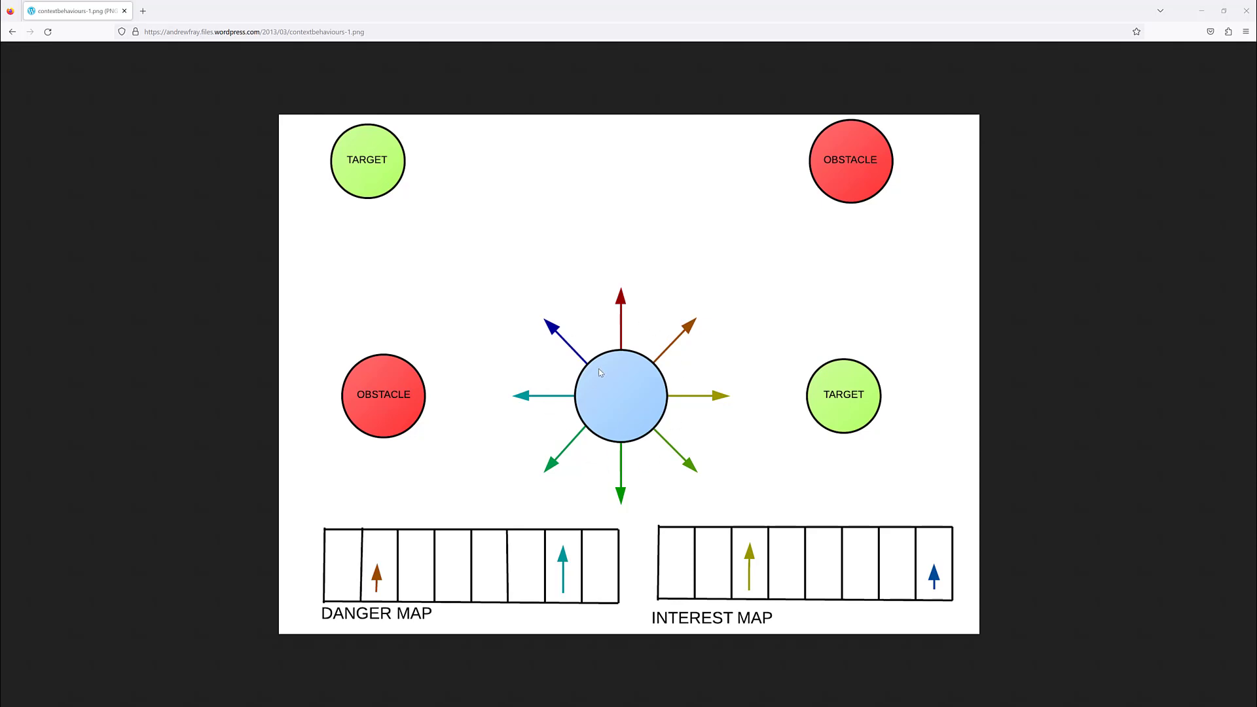
pyautogui.moveTo(606, 406)
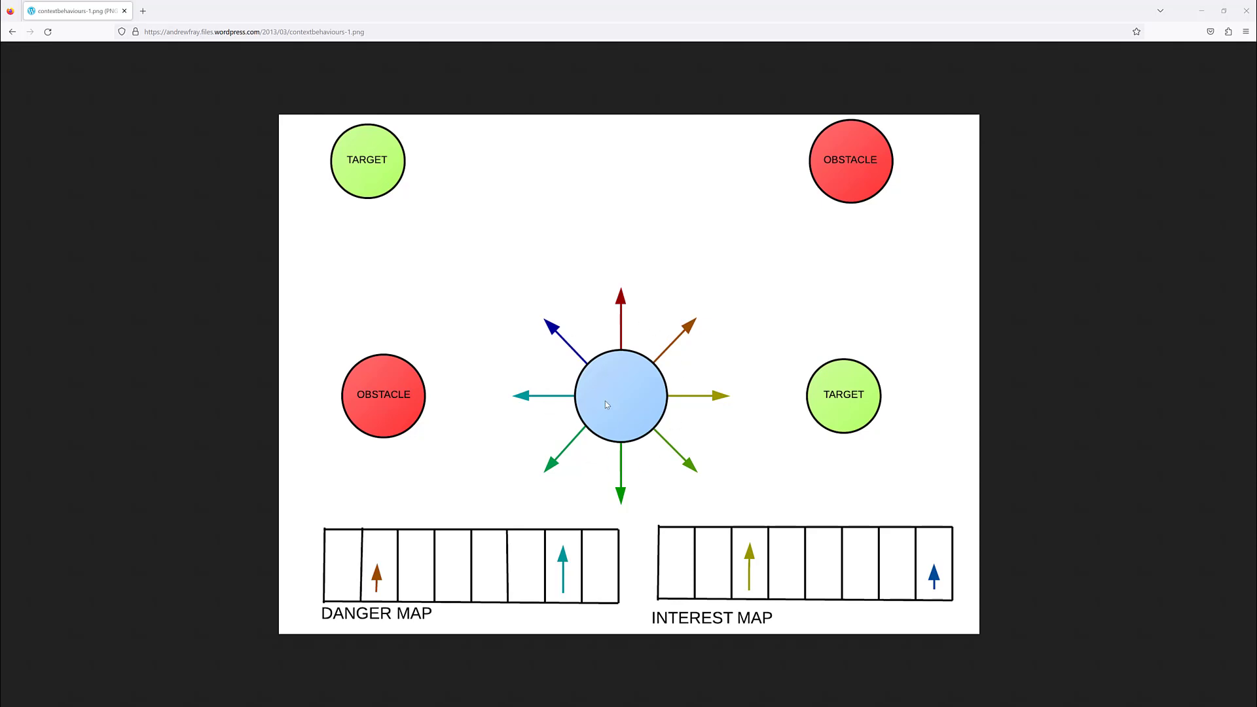
pyautogui.moveTo(628, 437)
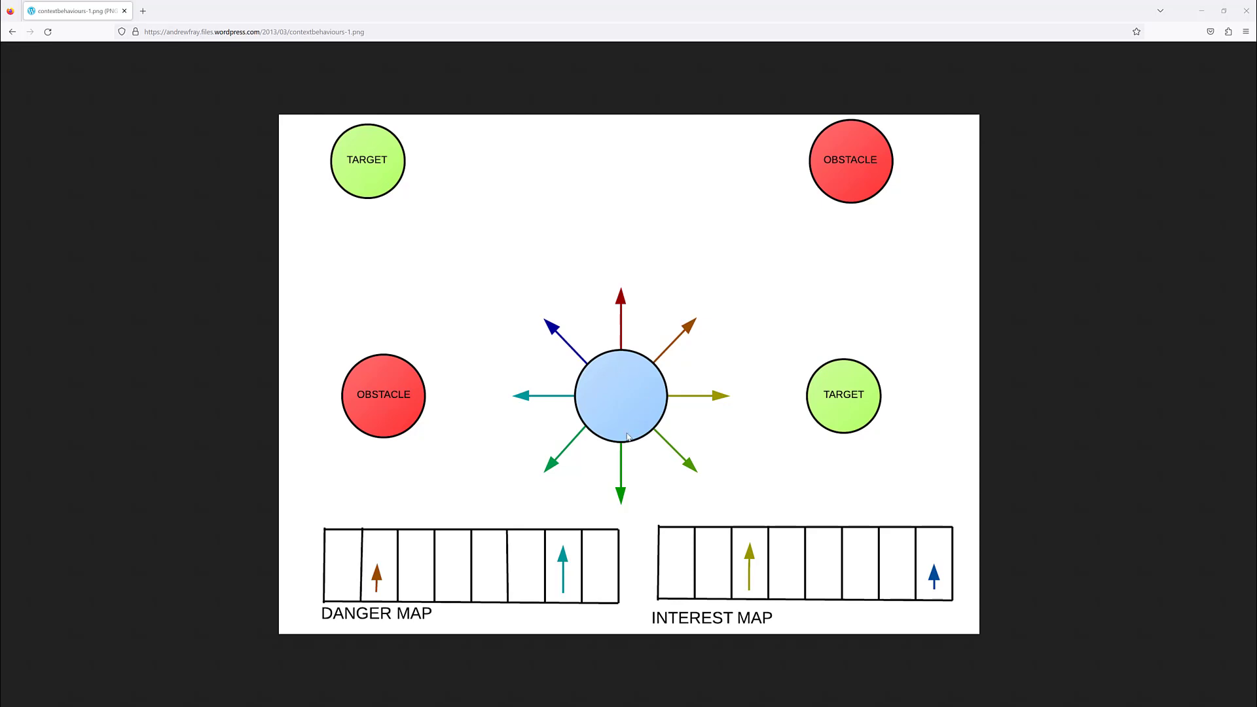
pyautogui.moveTo(620, 377)
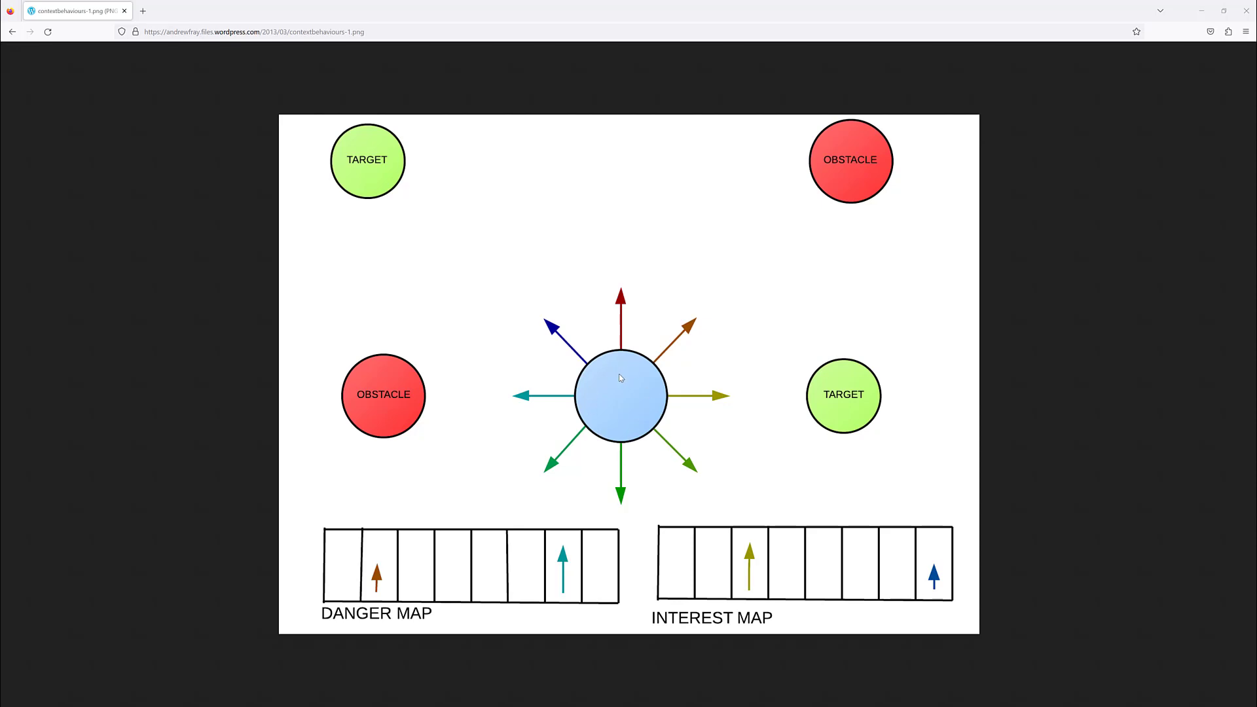
pyautogui.moveTo(606, 377)
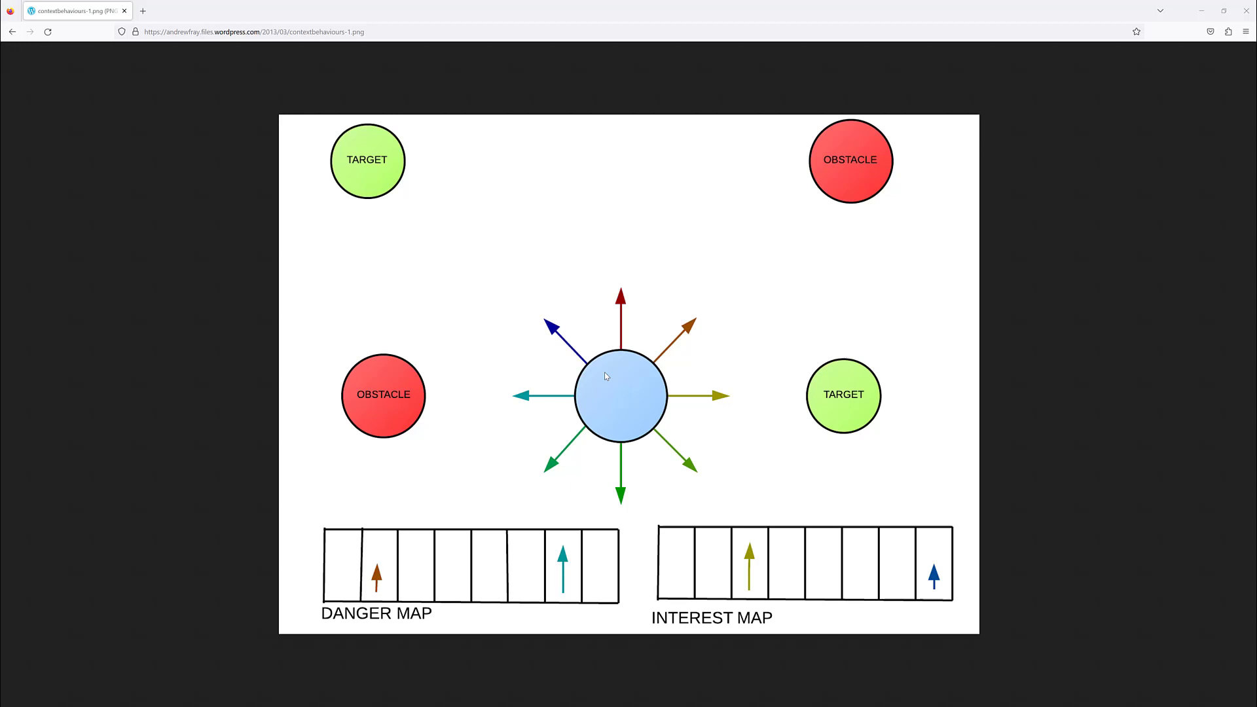
pyautogui.moveTo(508, 542)
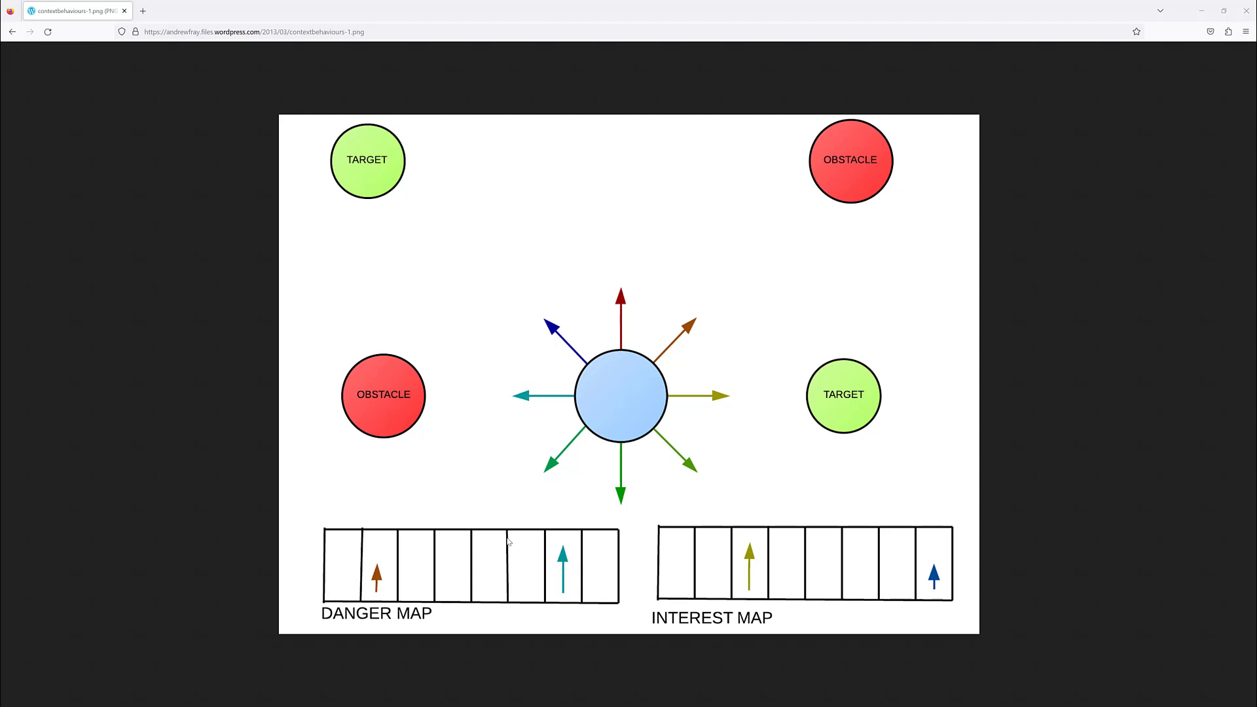
pyautogui.moveTo(760, 581)
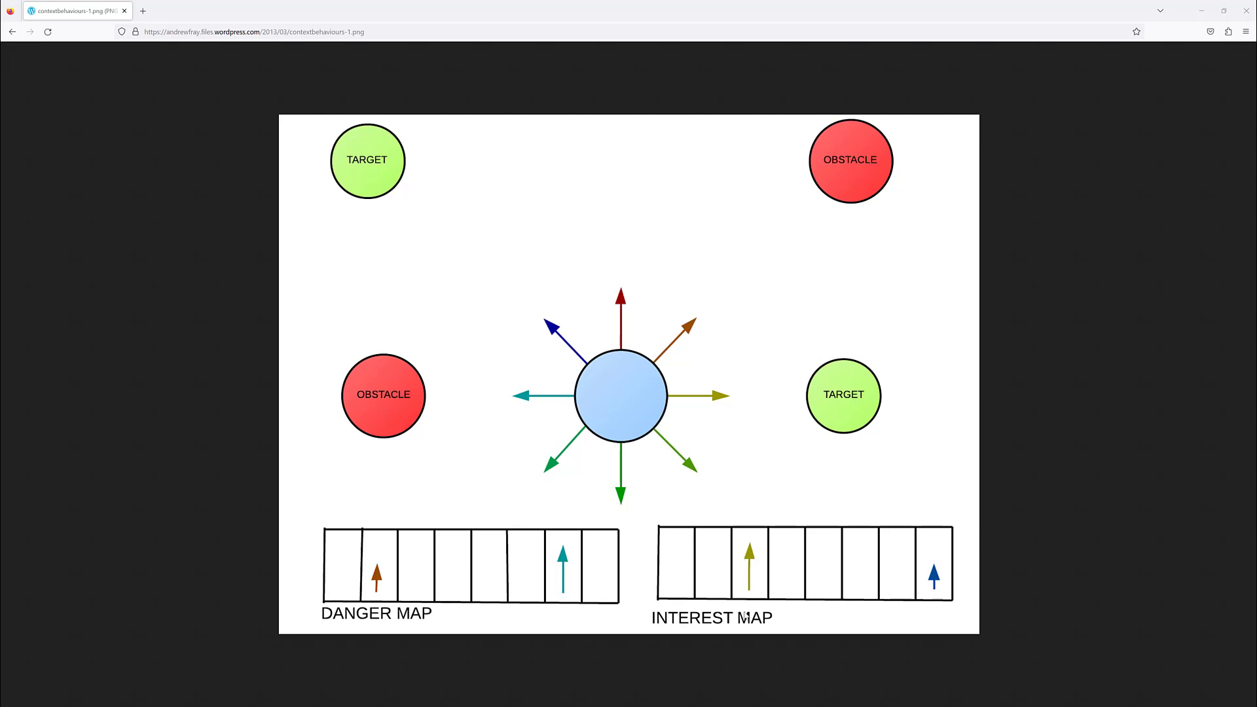
pyautogui.moveTo(365, 624)
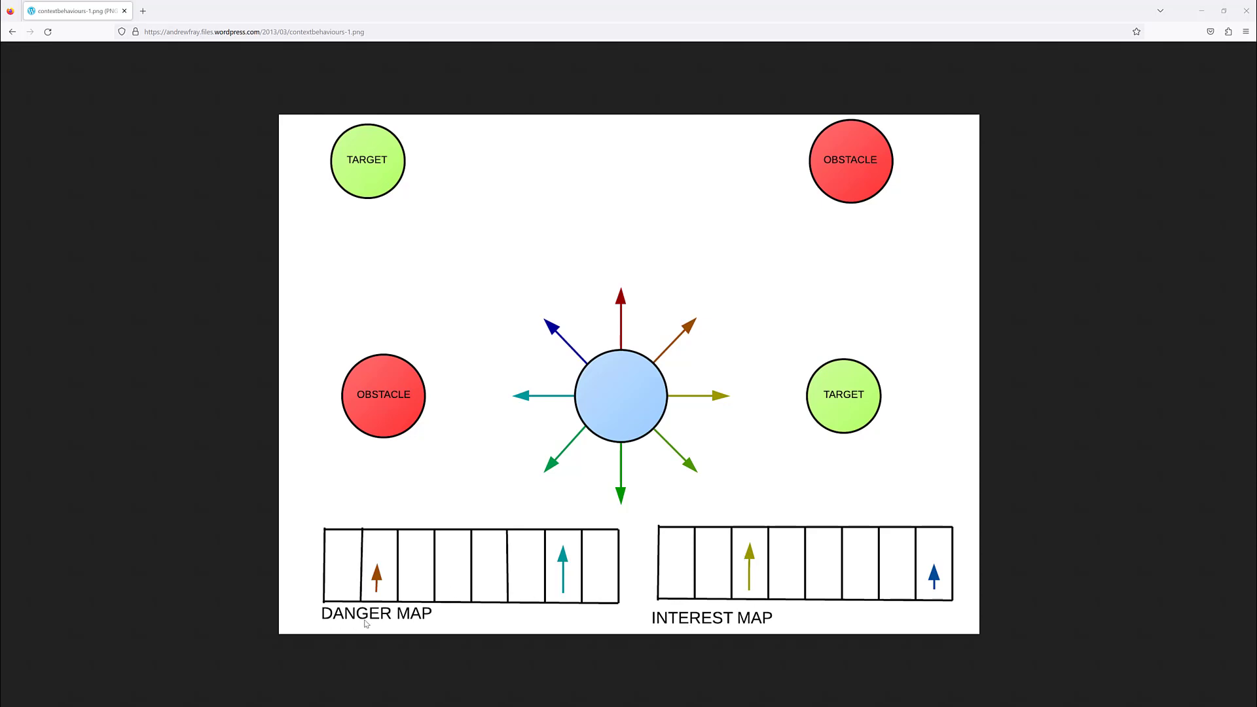
pyautogui.moveTo(648, 548)
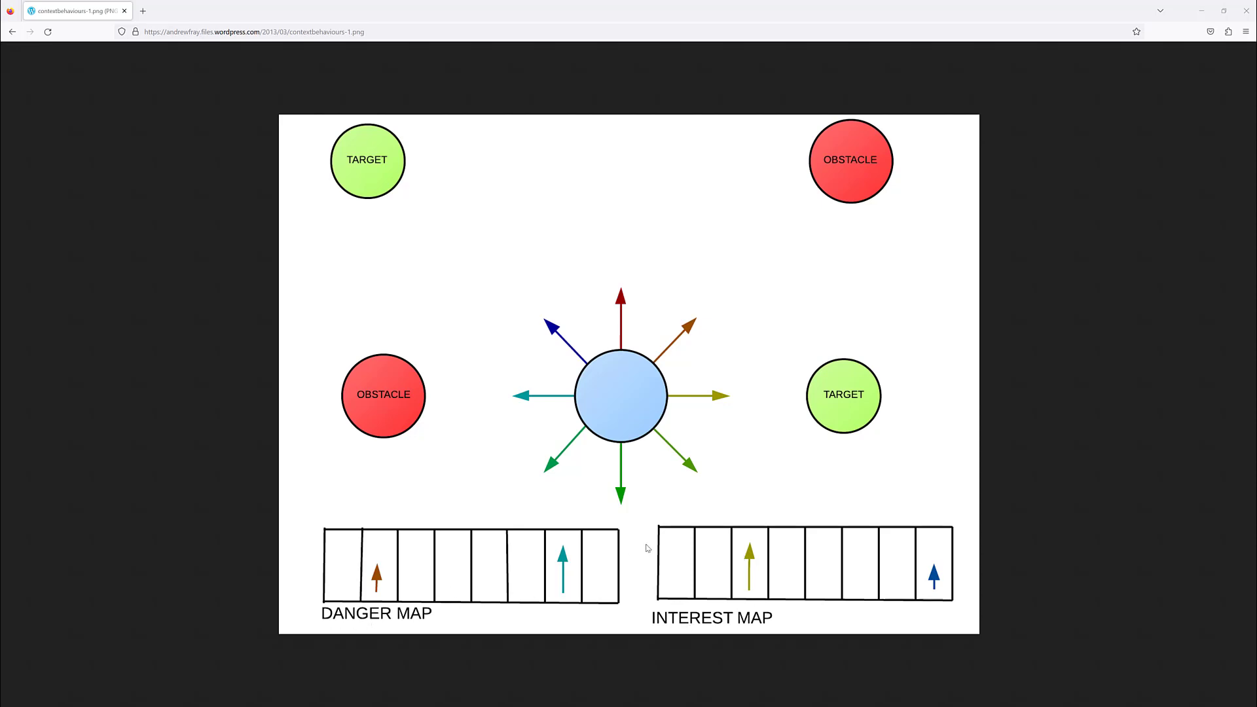
pyautogui.moveTo(618, 413)
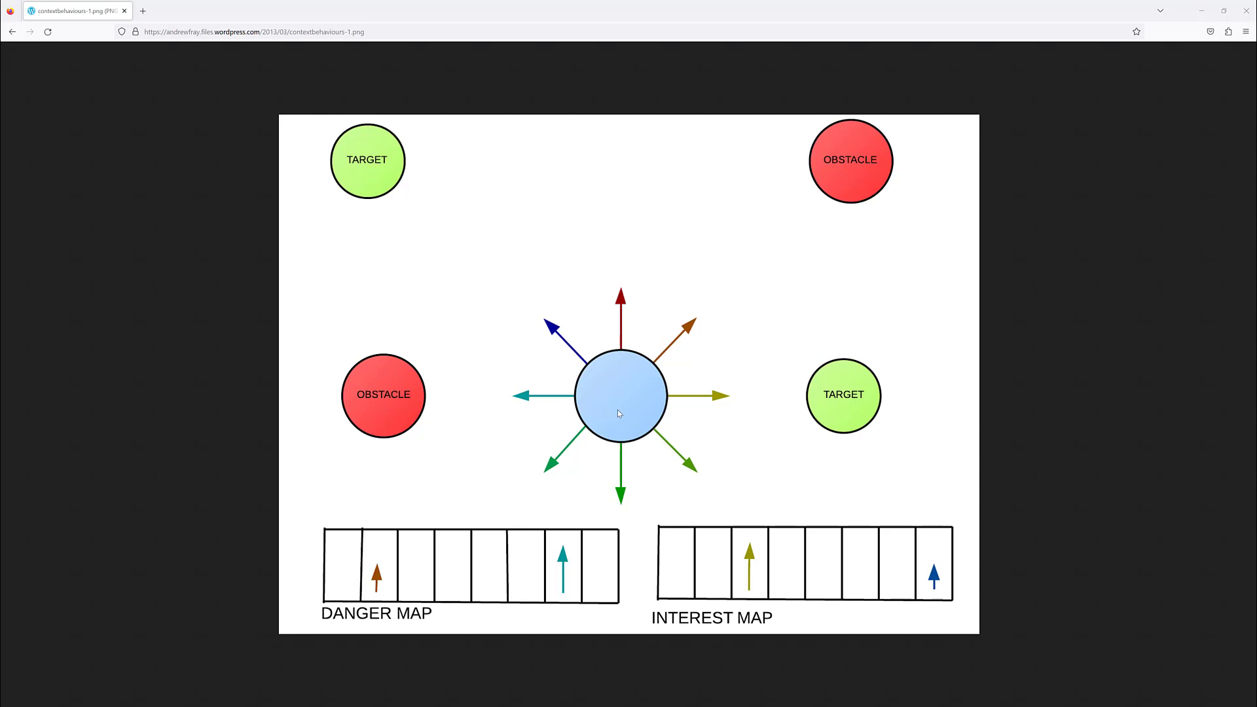
pyautogui.moveTo(461, 206)
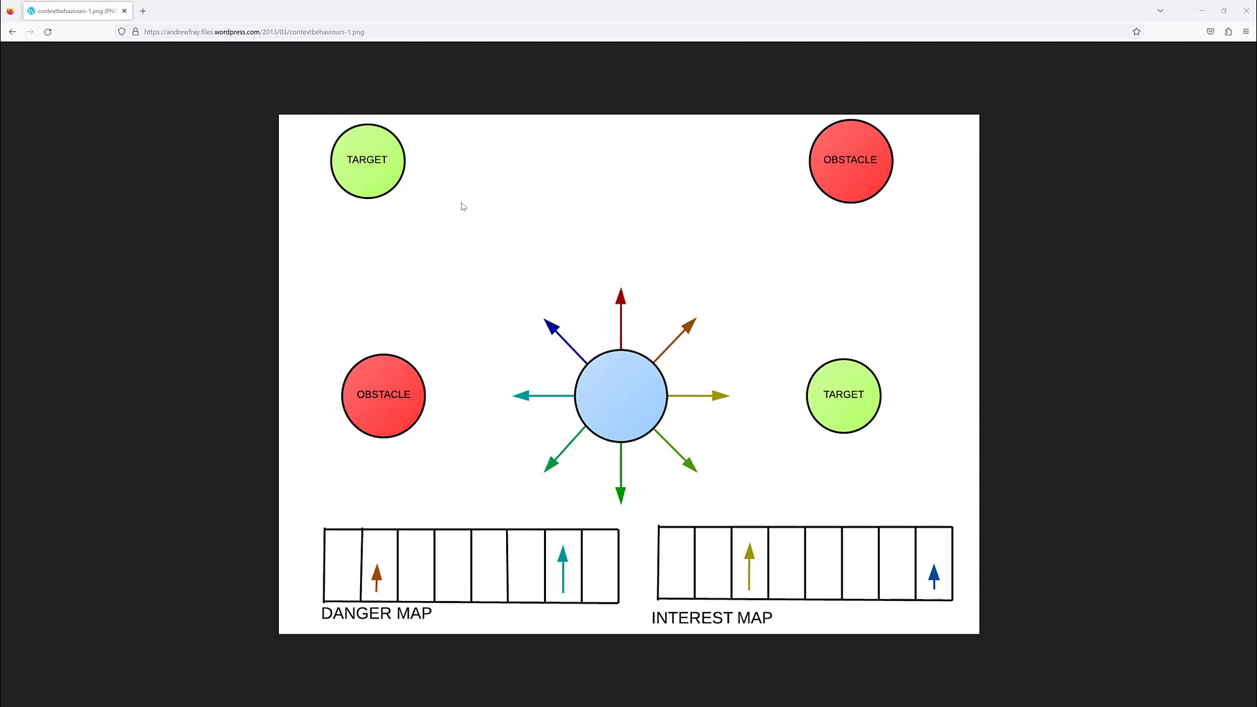
pyautogui.moveTo(711, 415)
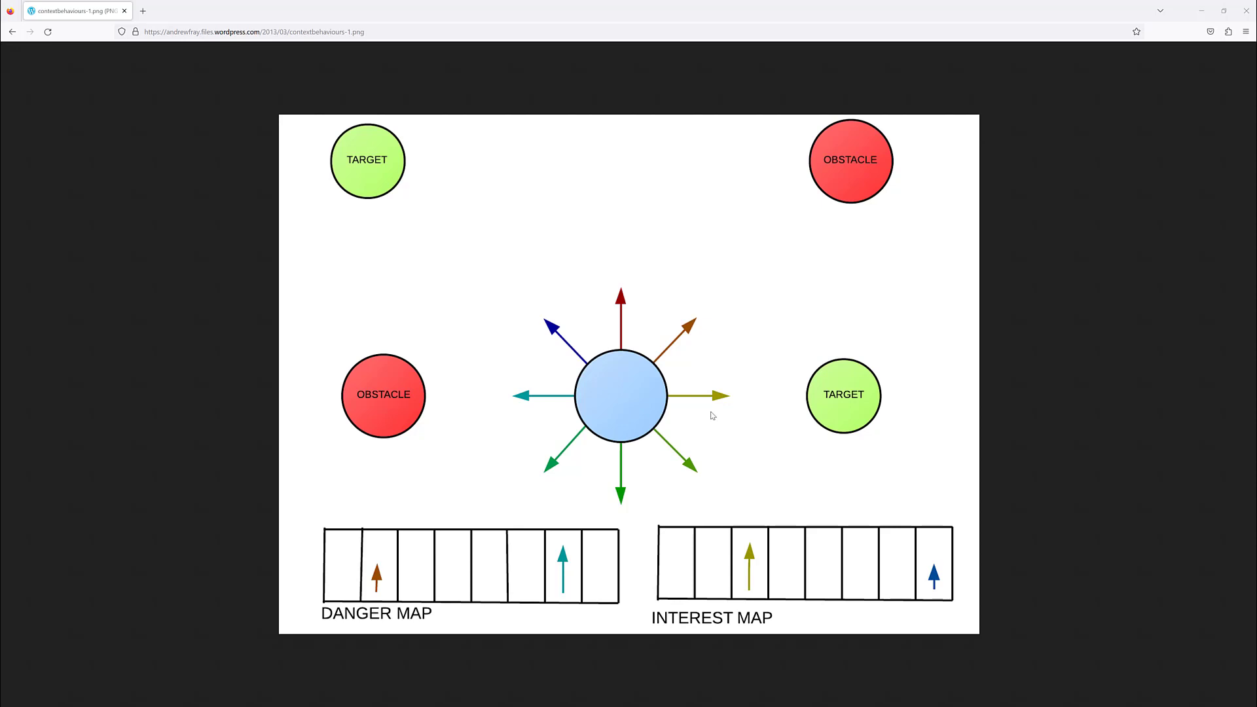
pyautogui.moveTo(388, 186)
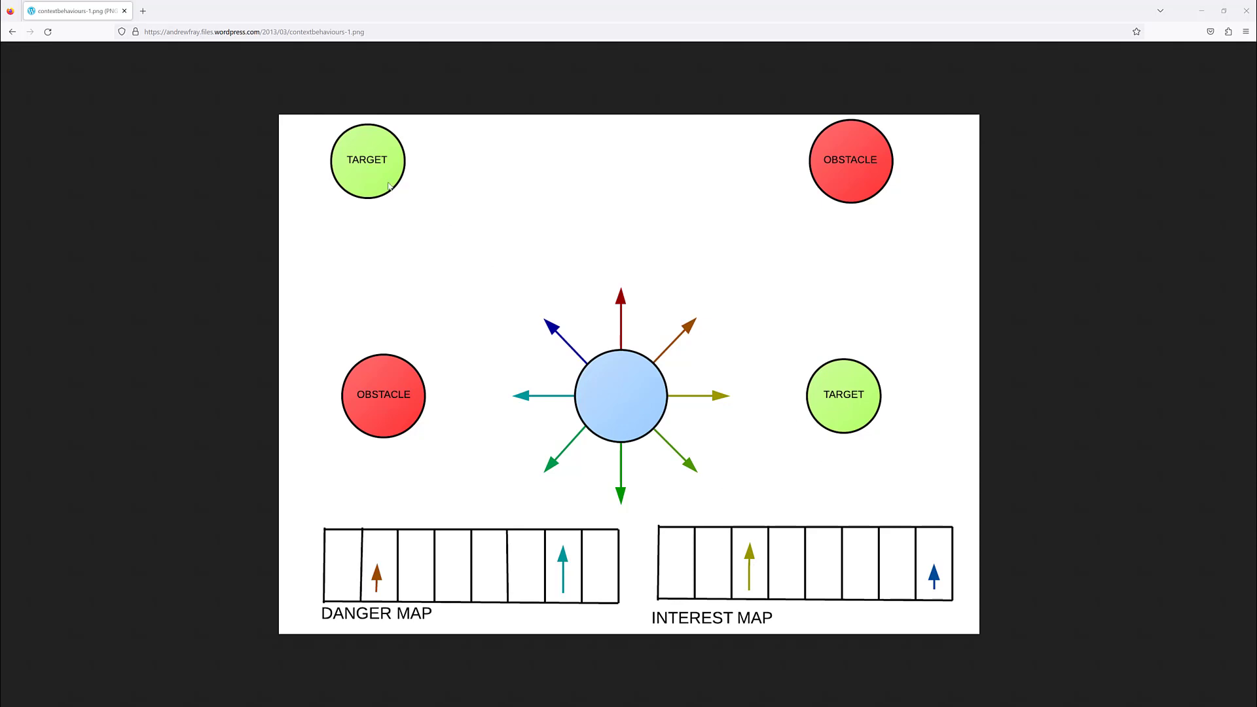
pyautogui.moveTo(748, 561)
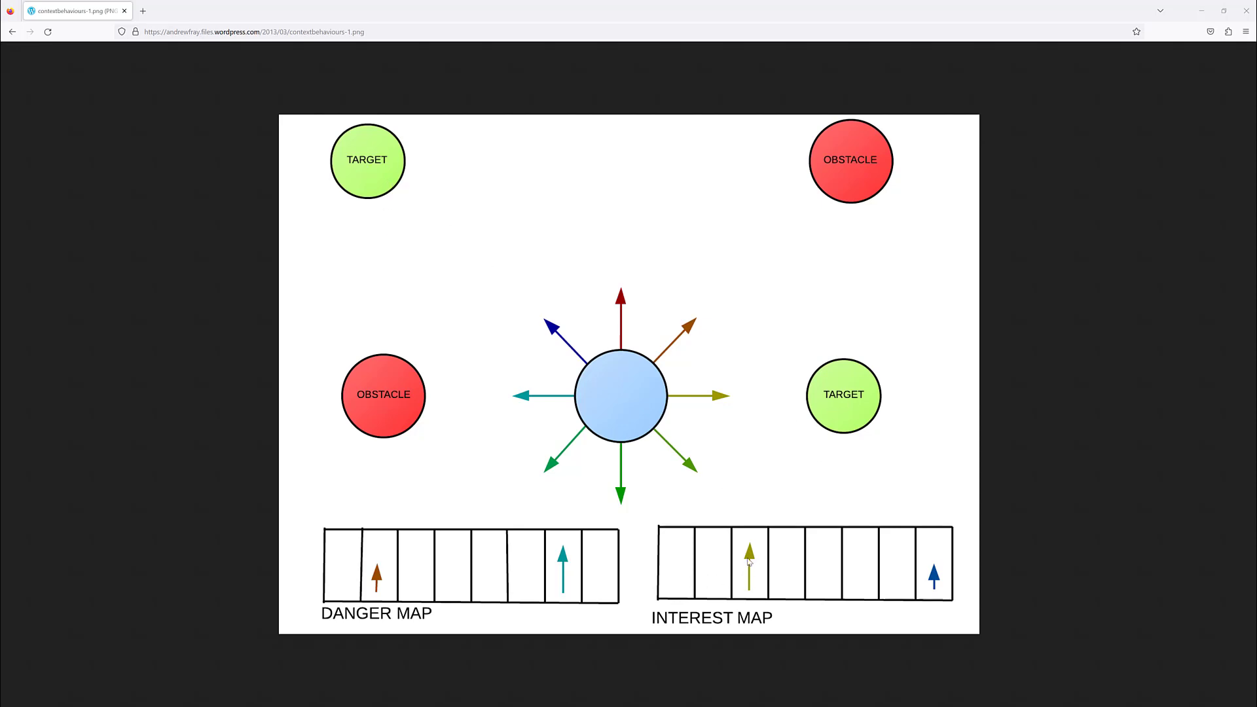
pyautogui.moveTo(711, 425)
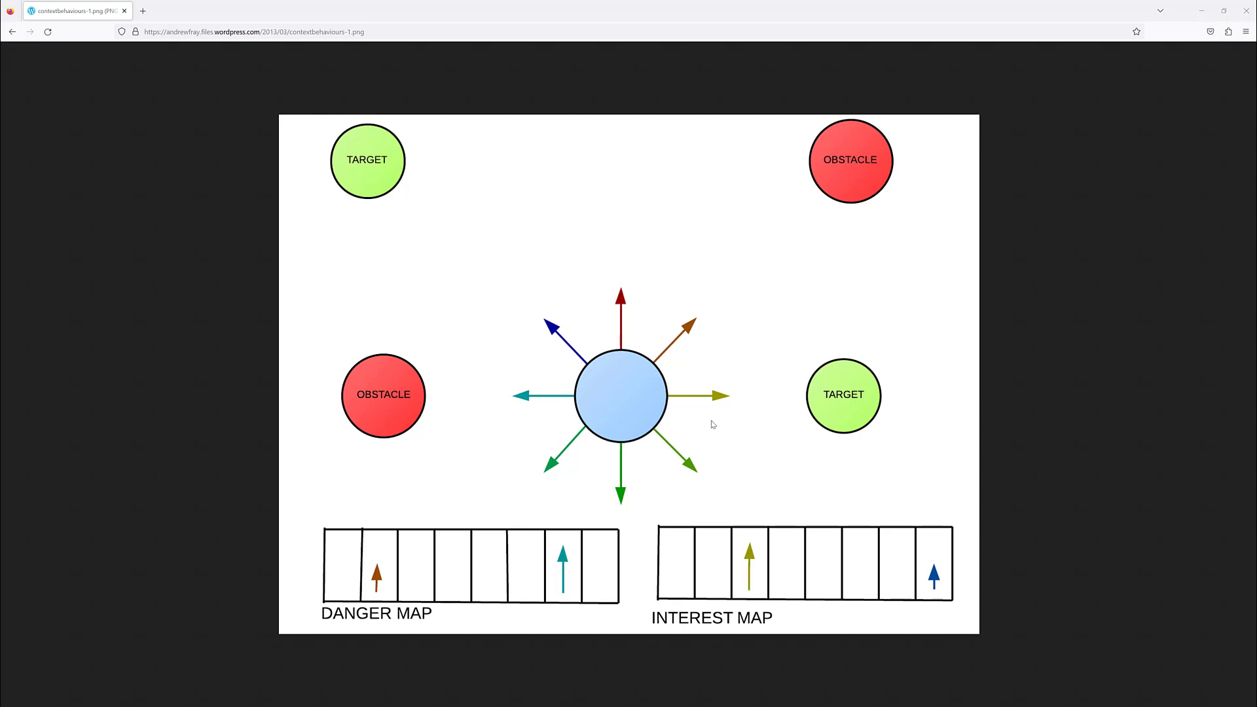
pyautogui.moveTo(906, 561)
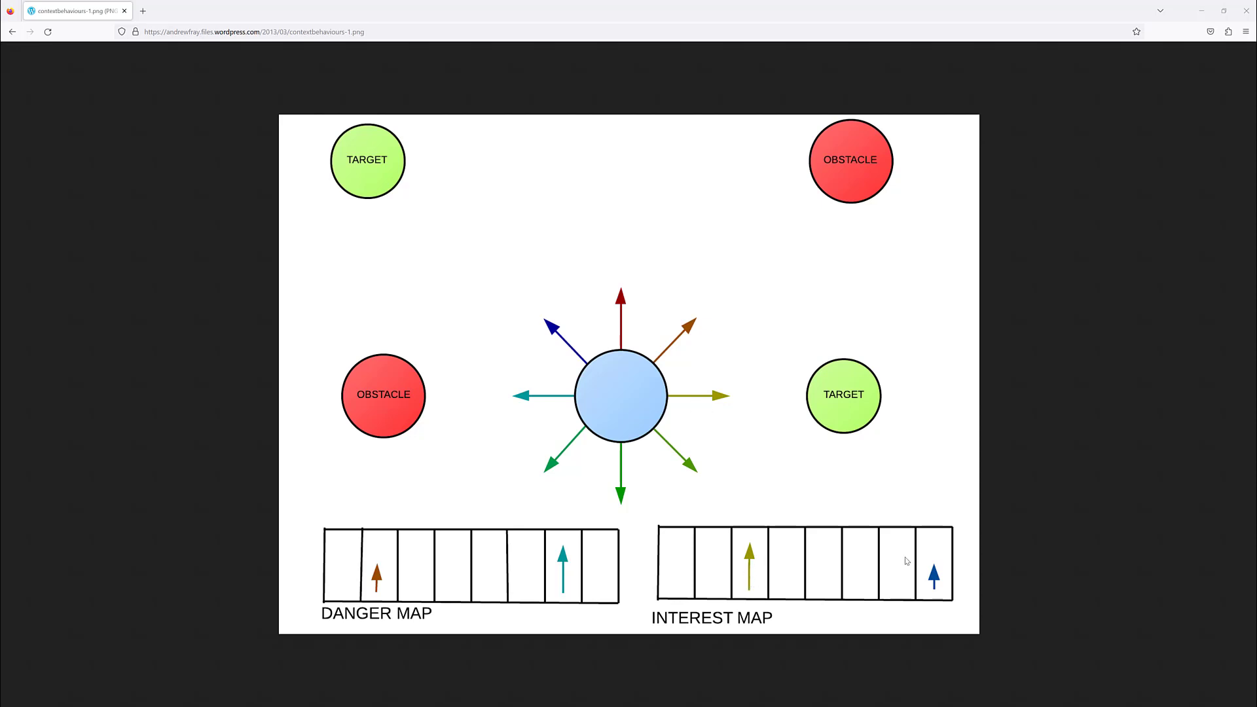
pyautogui.moveTo(360, 165)
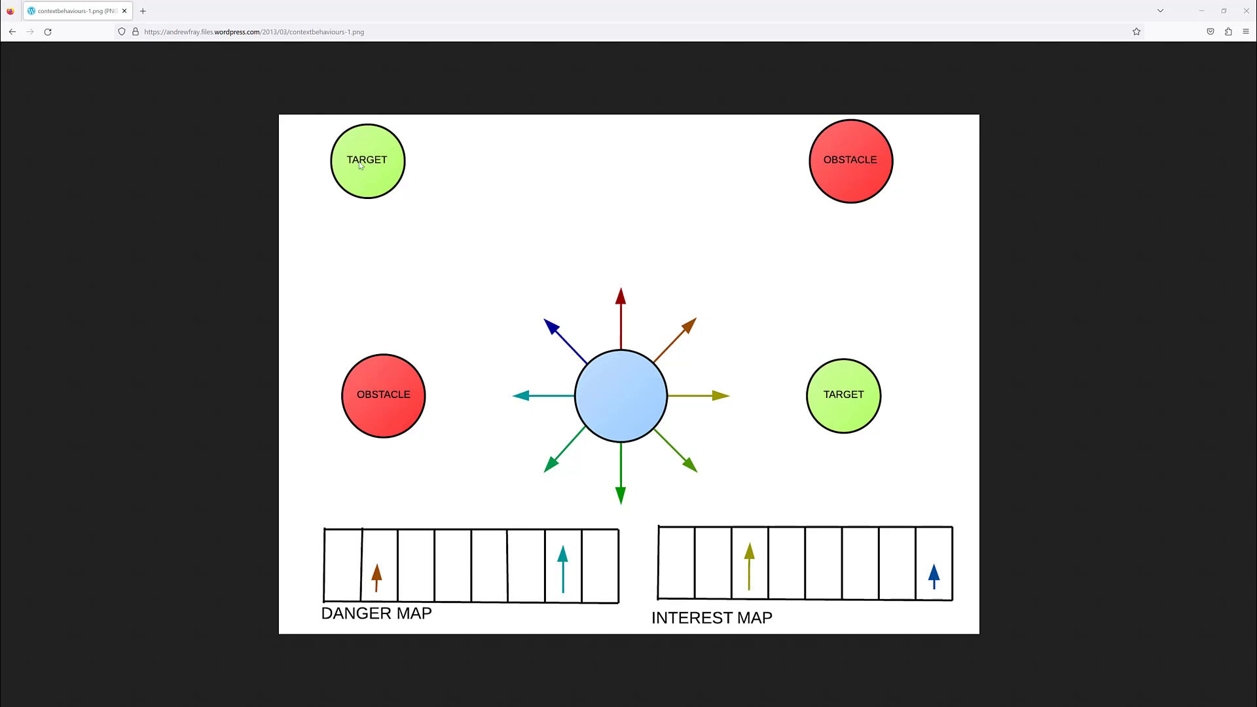
pyautogui.moveTo(585, 356)
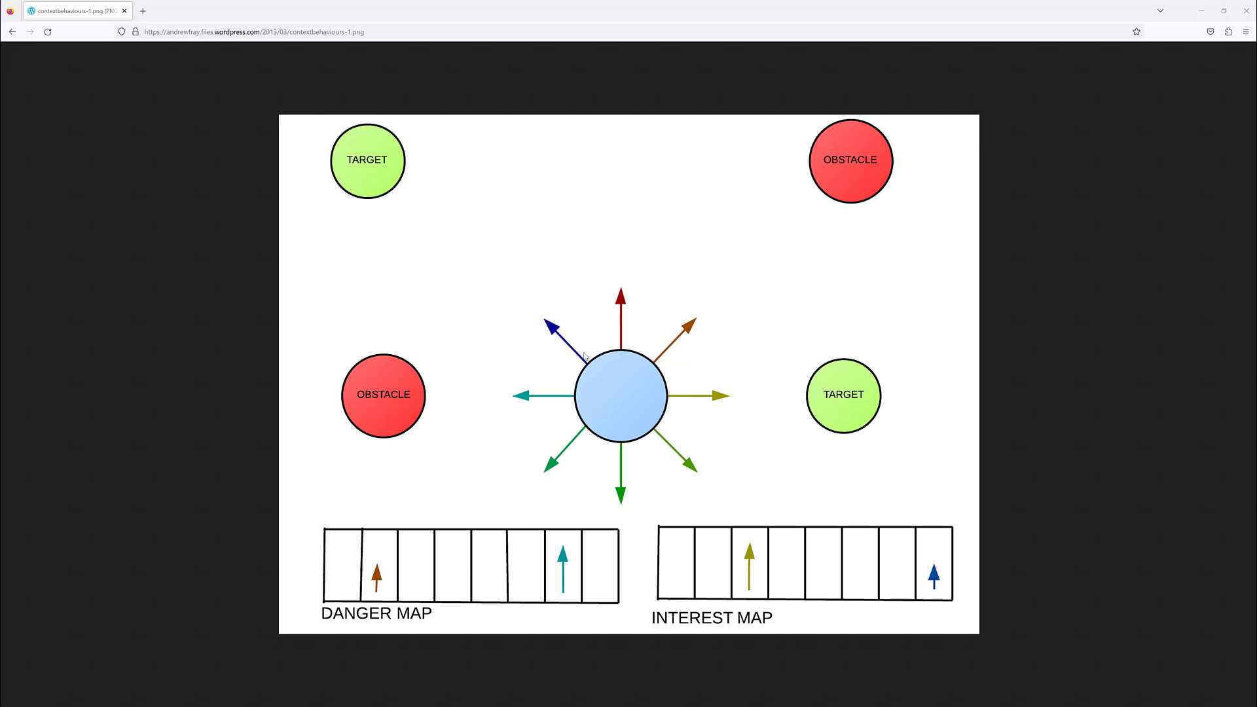
pyautogui.moveTo(581, 561)
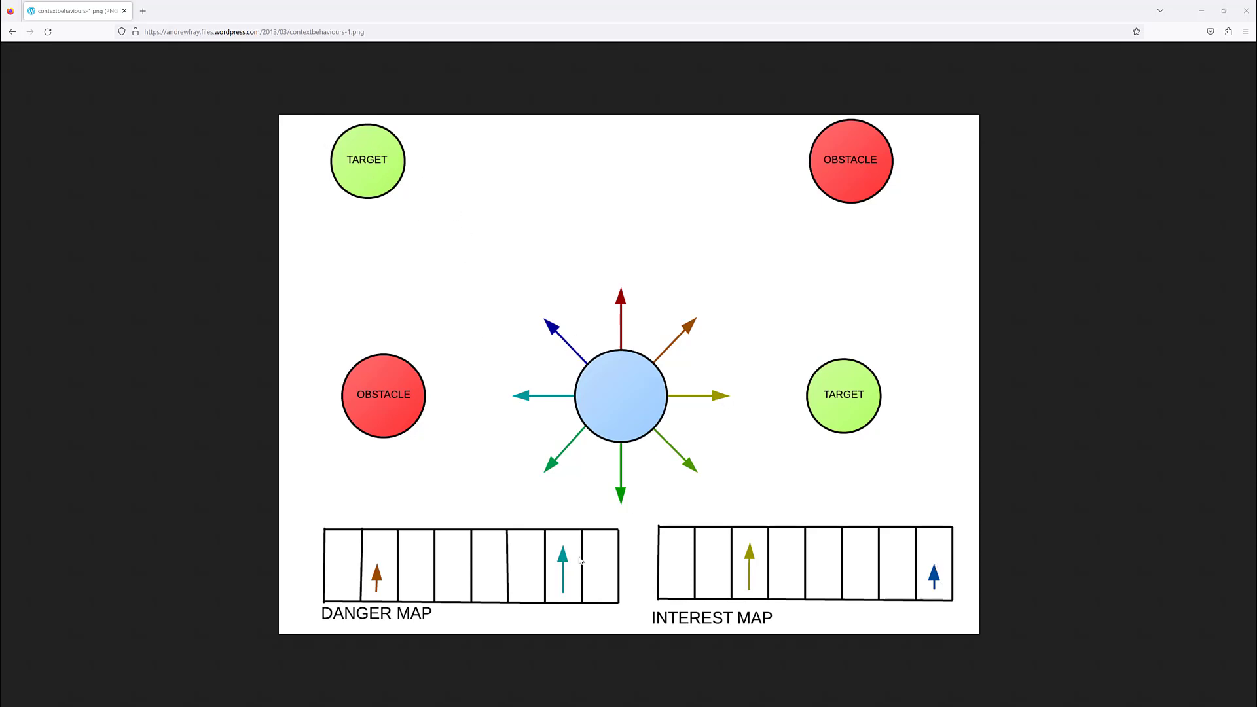
pyautogui.moveTo(408, 538)
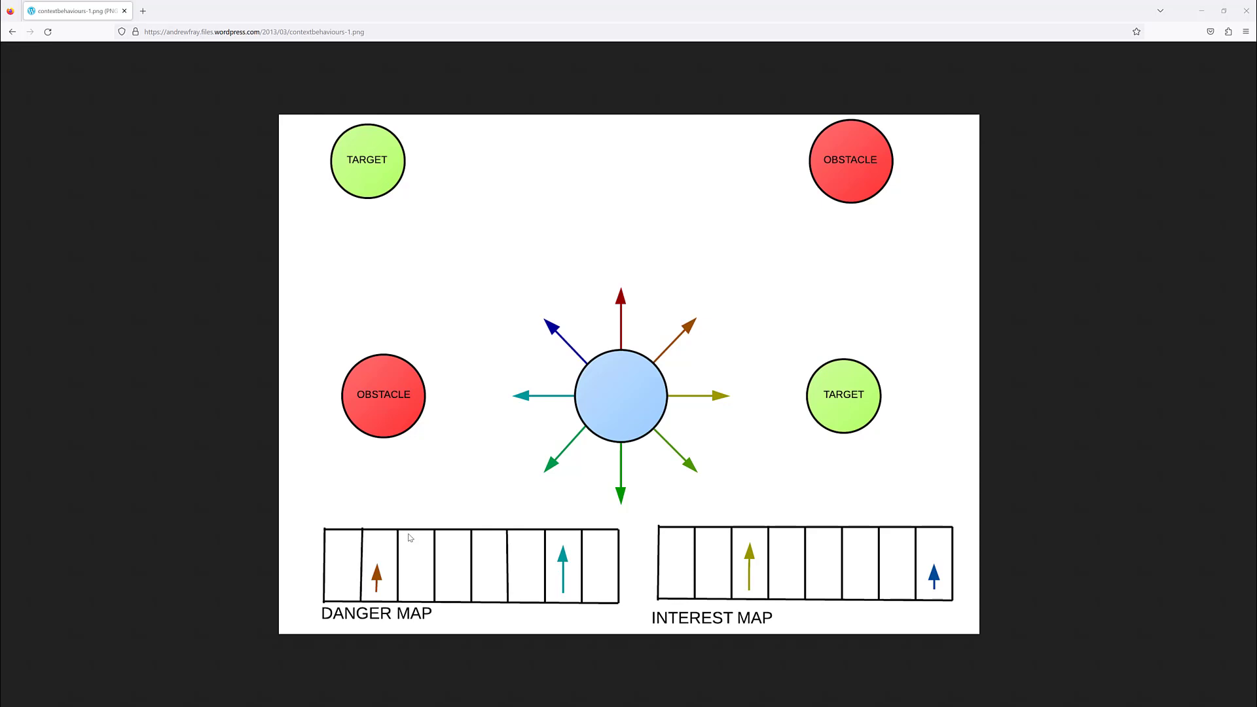
pyautogui.moveTo(568, 578)
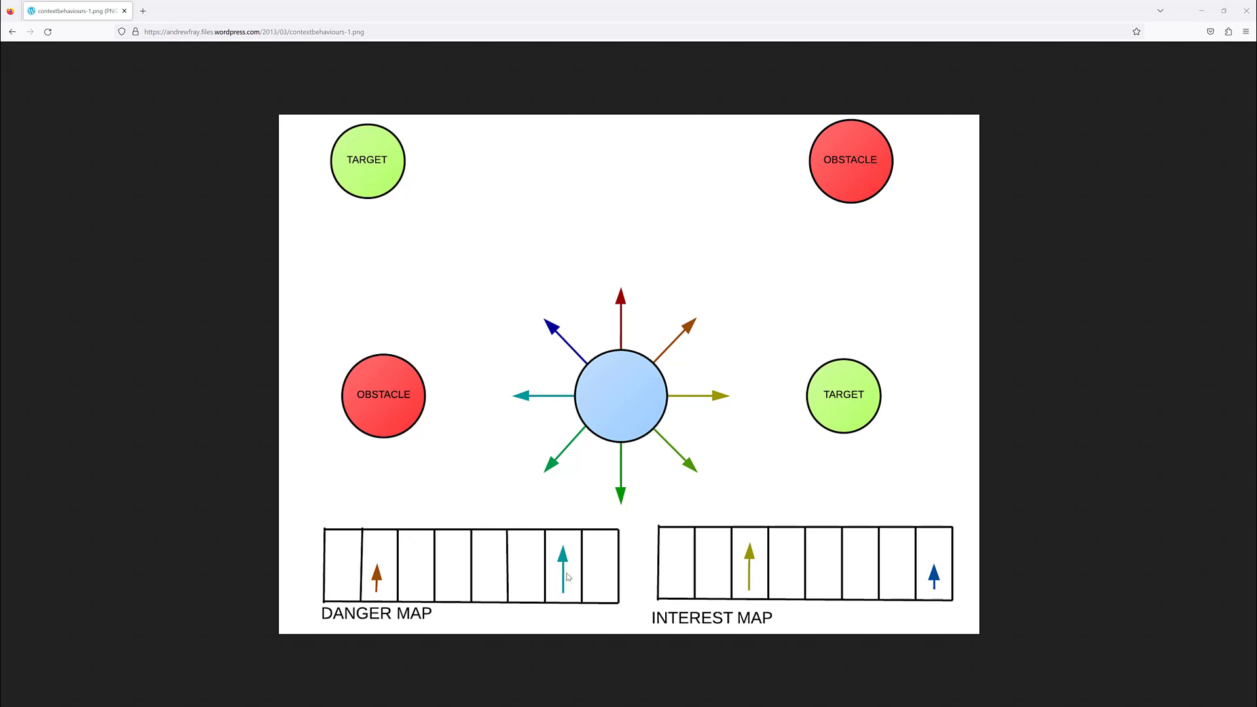
pyautogui.moveTo(567, 564)
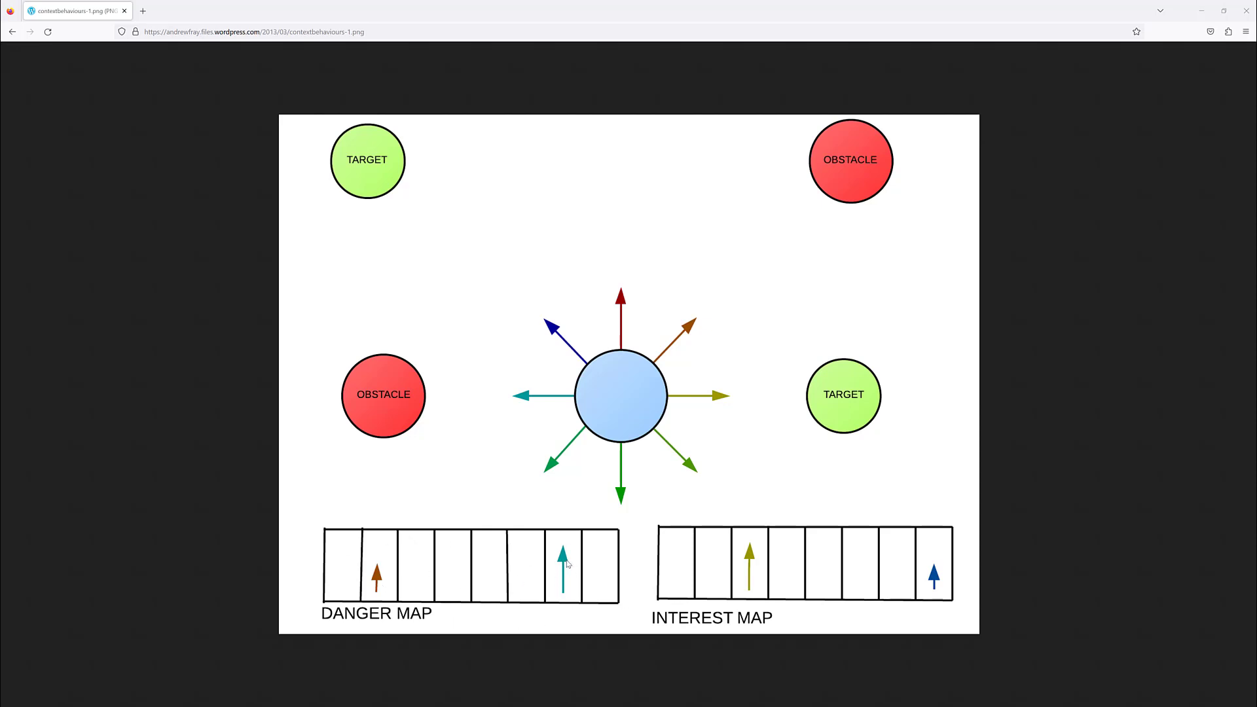
pyautogui.moveTo(447, 410)
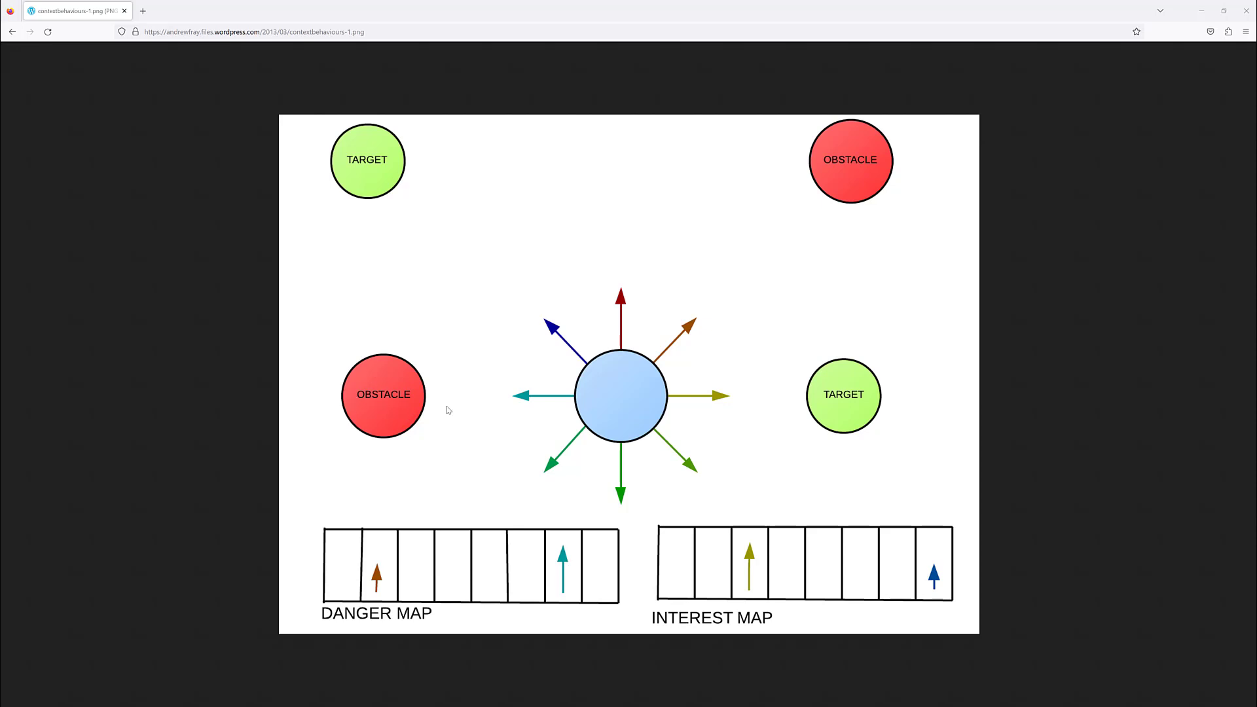
pyautogui.moveTo(824, 175)
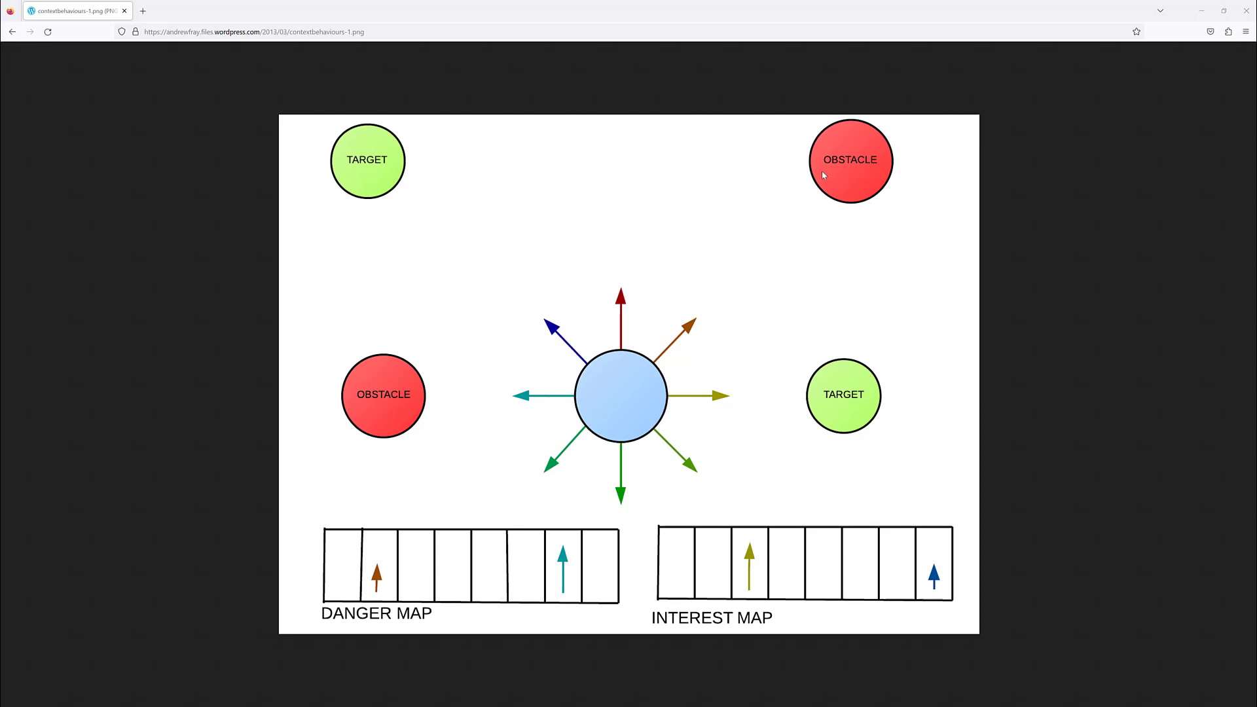
pyautogui.moveTo(416, 574)
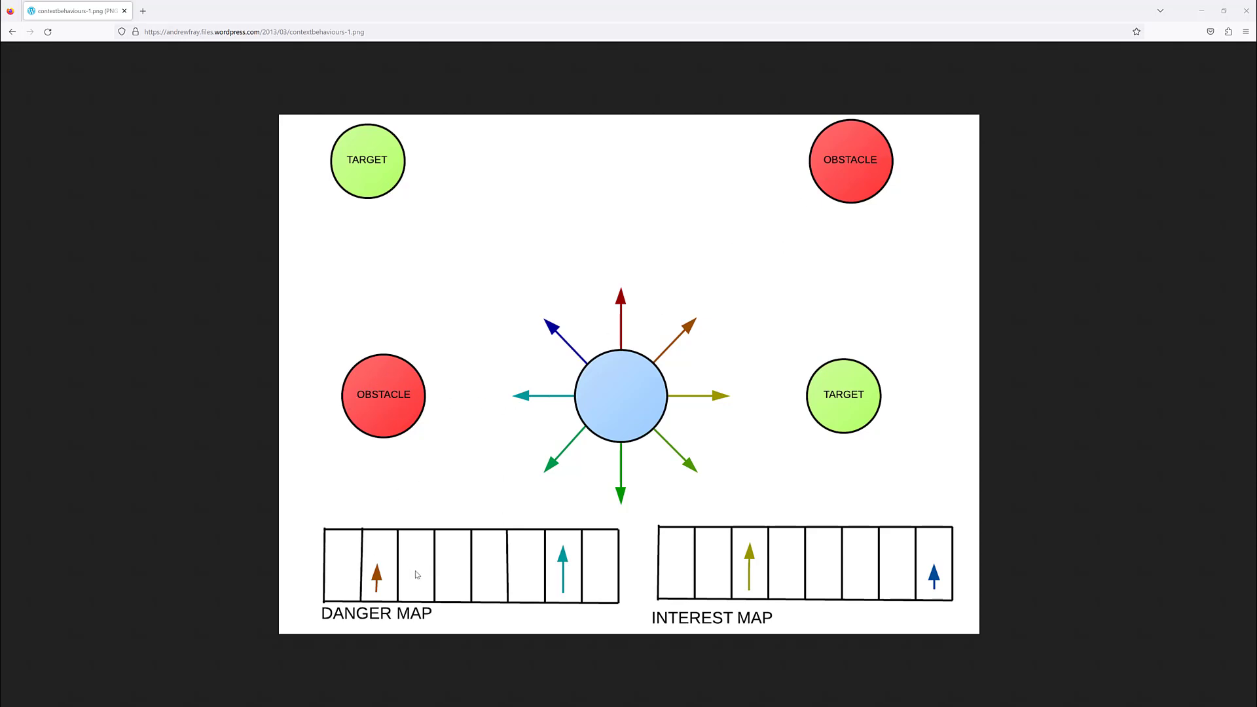
pyautogui.moveTo(975, 547)
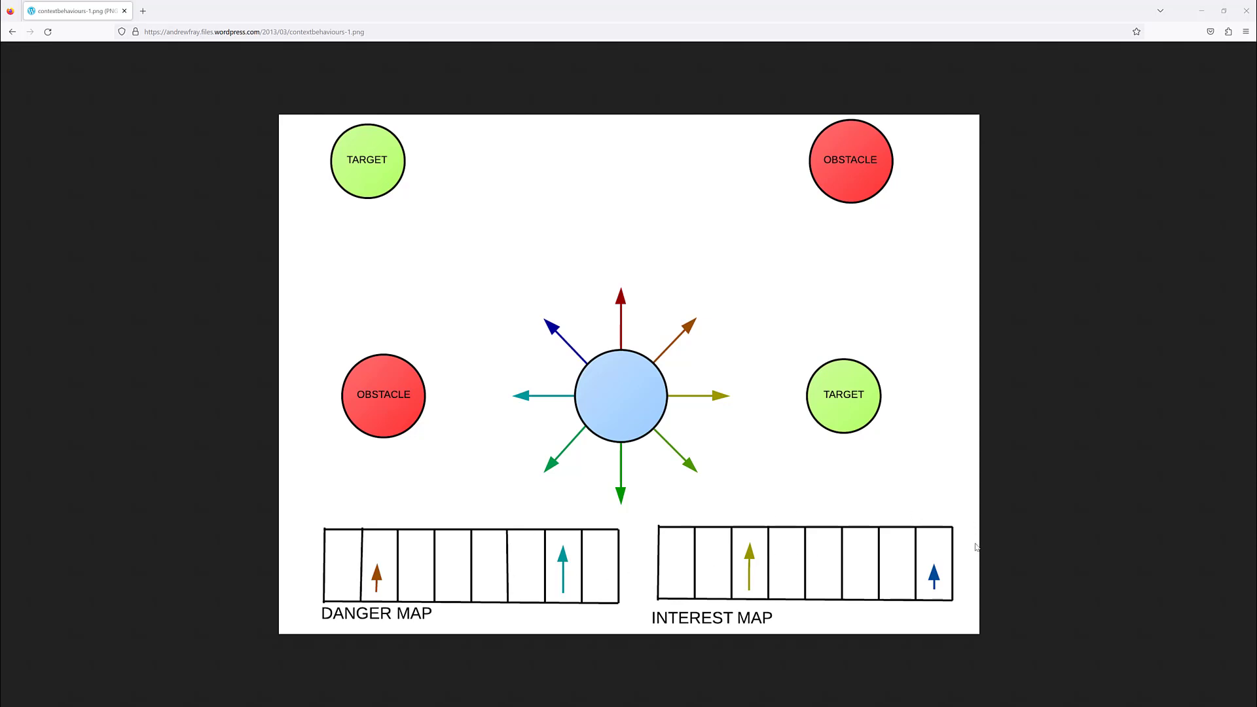
pyautogui.moveTo(654, 417)
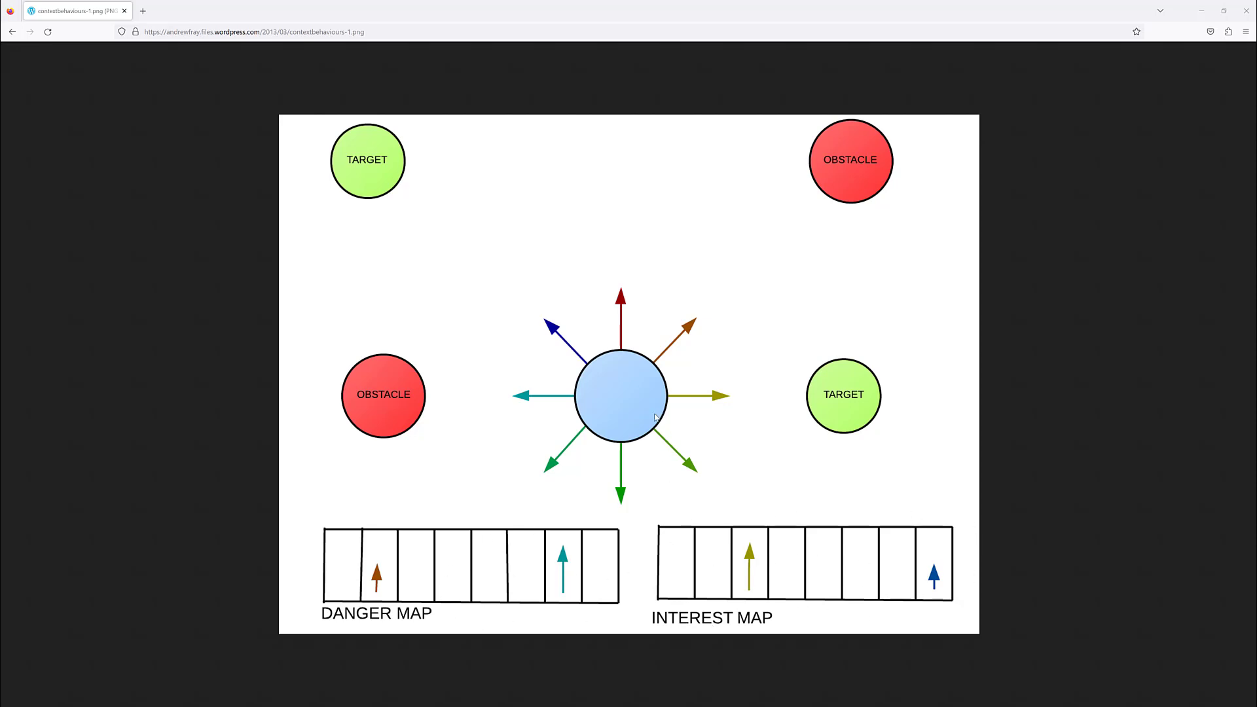
pyautogui.moveTo(633, 393)
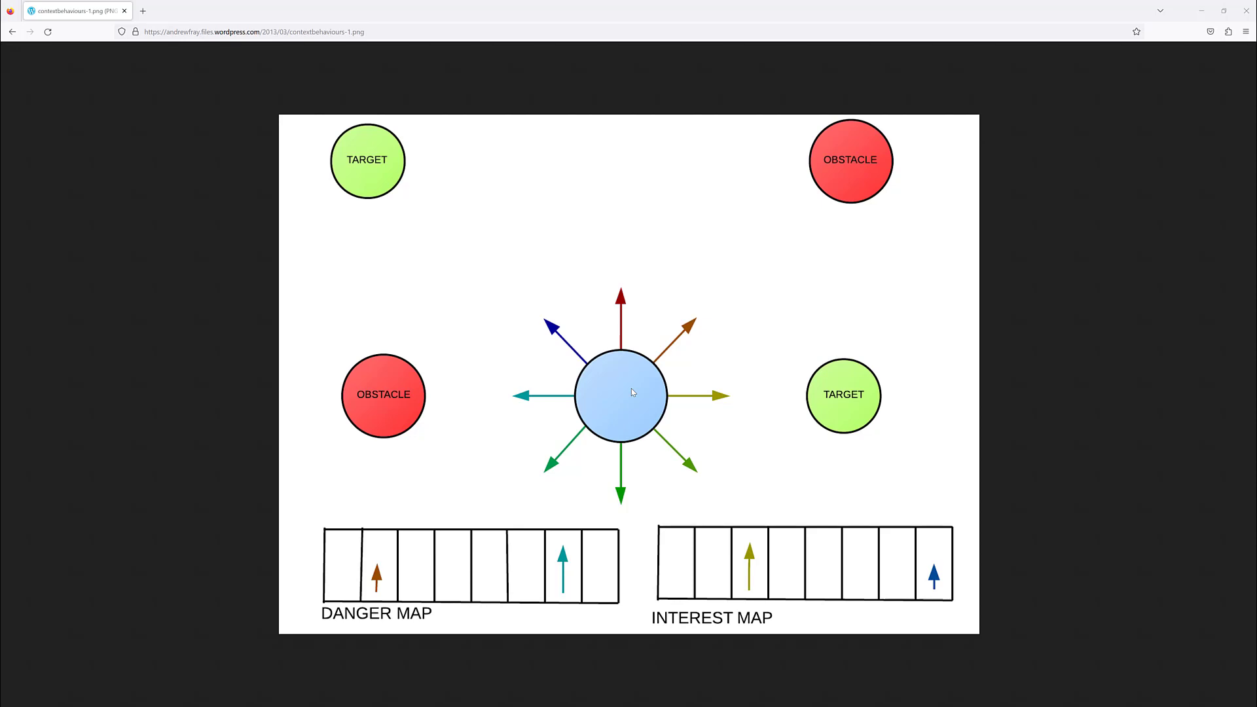
pyautogui.moveTo(655, 366)
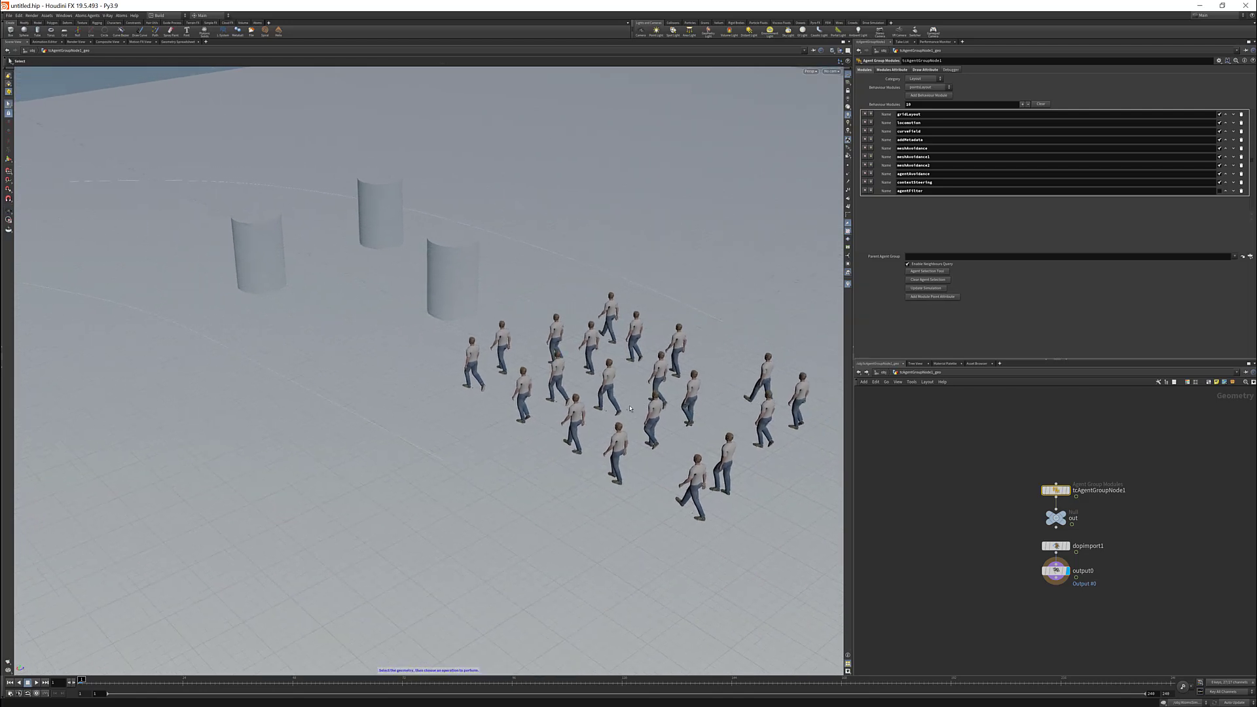
pyautogui.moveTo(36, 209)
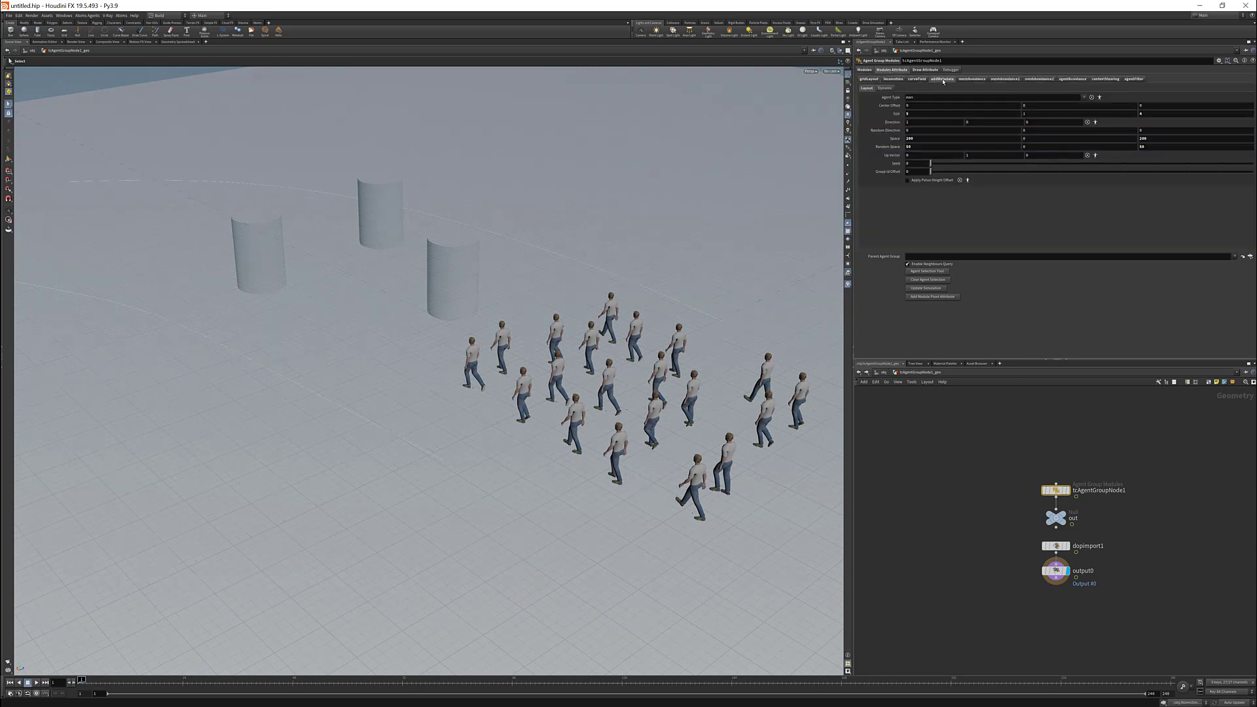
# - Open the agent group's metadata module parameters for inspection
pyautogui.click(944, 79)
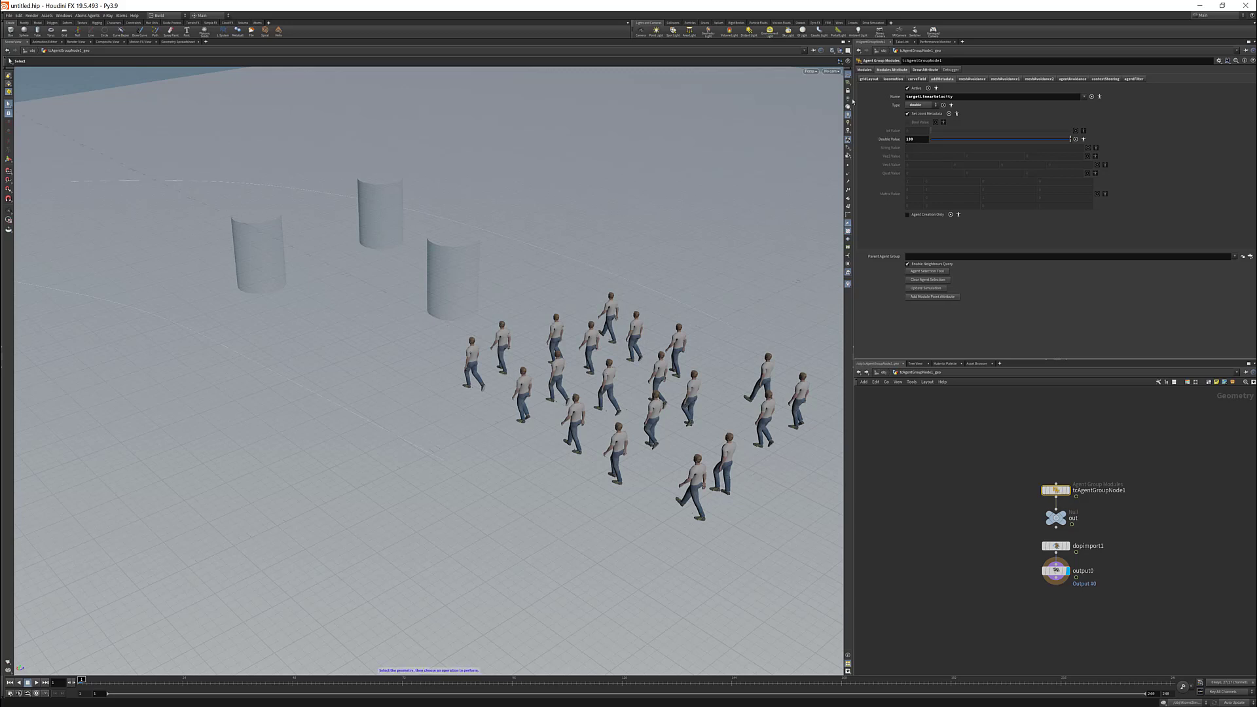
# - Return from the metadata module to the agent group's full behaviour module list
pyautogui.click(864, 70)
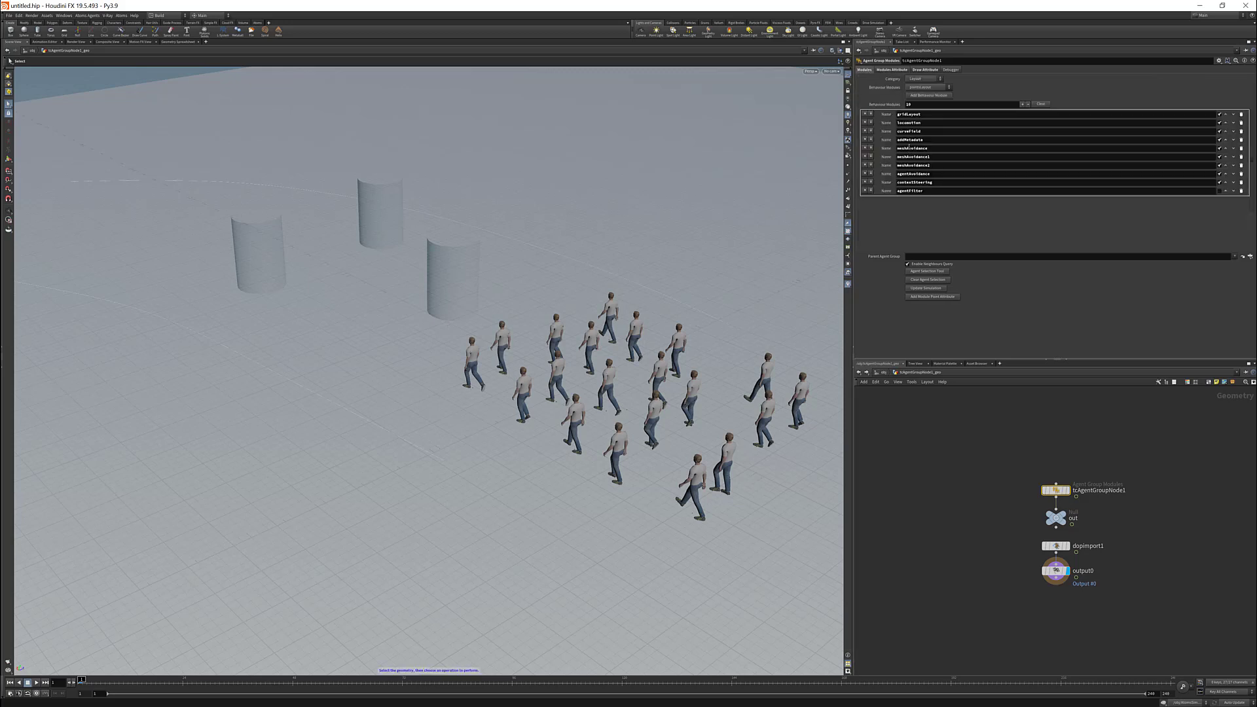
pyautogui.moveTo(303, 247)
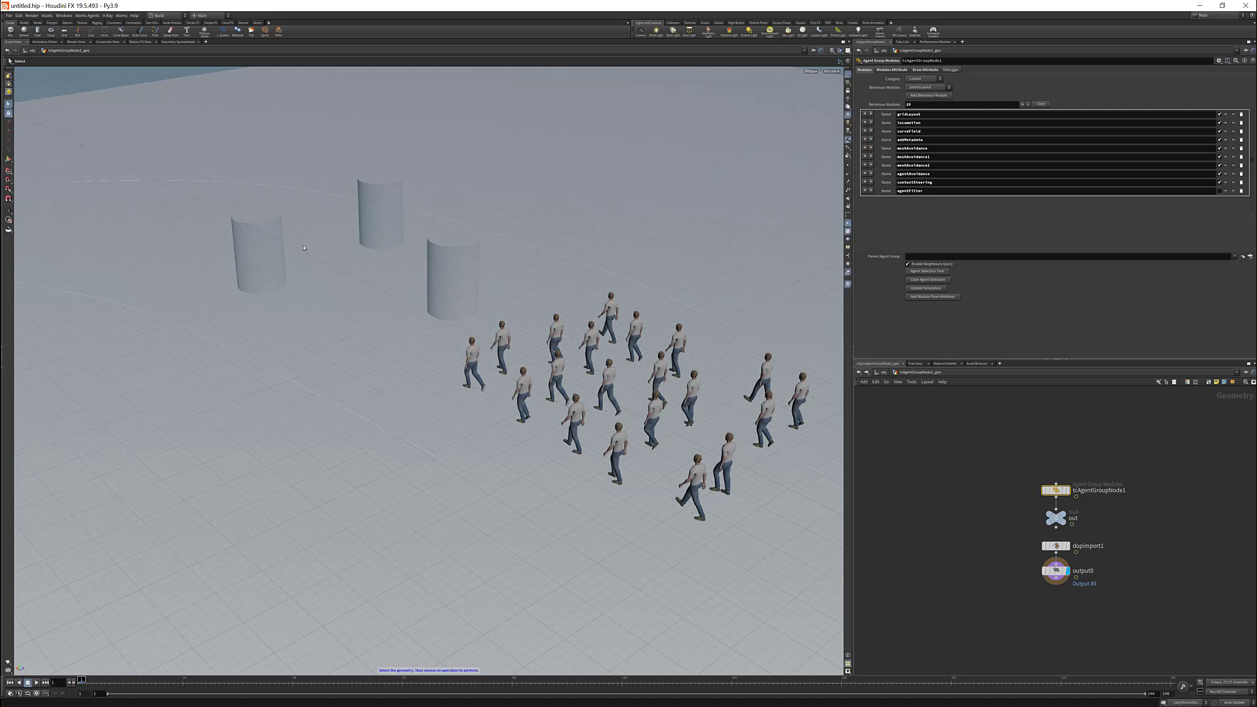
pyautogui.moveTo(722, 393)
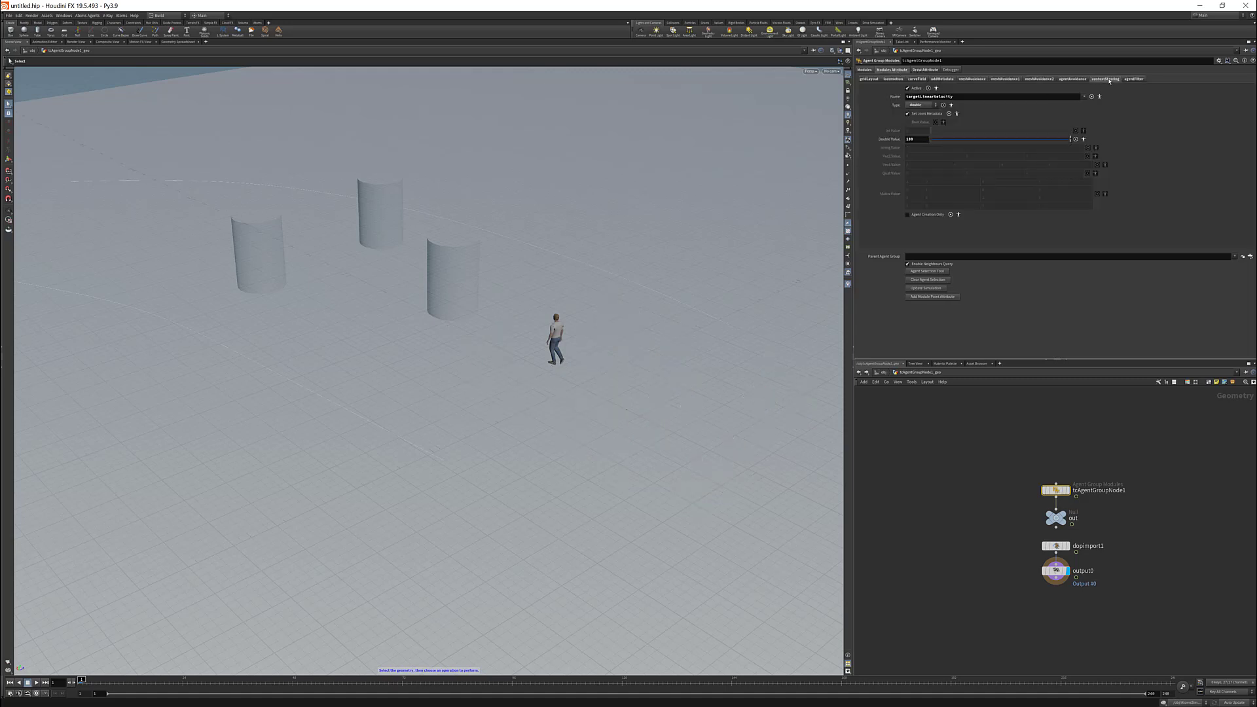
# - Show the contextSteering module's Steering sample and threshold parameters
pyautogui.click(924, 70)
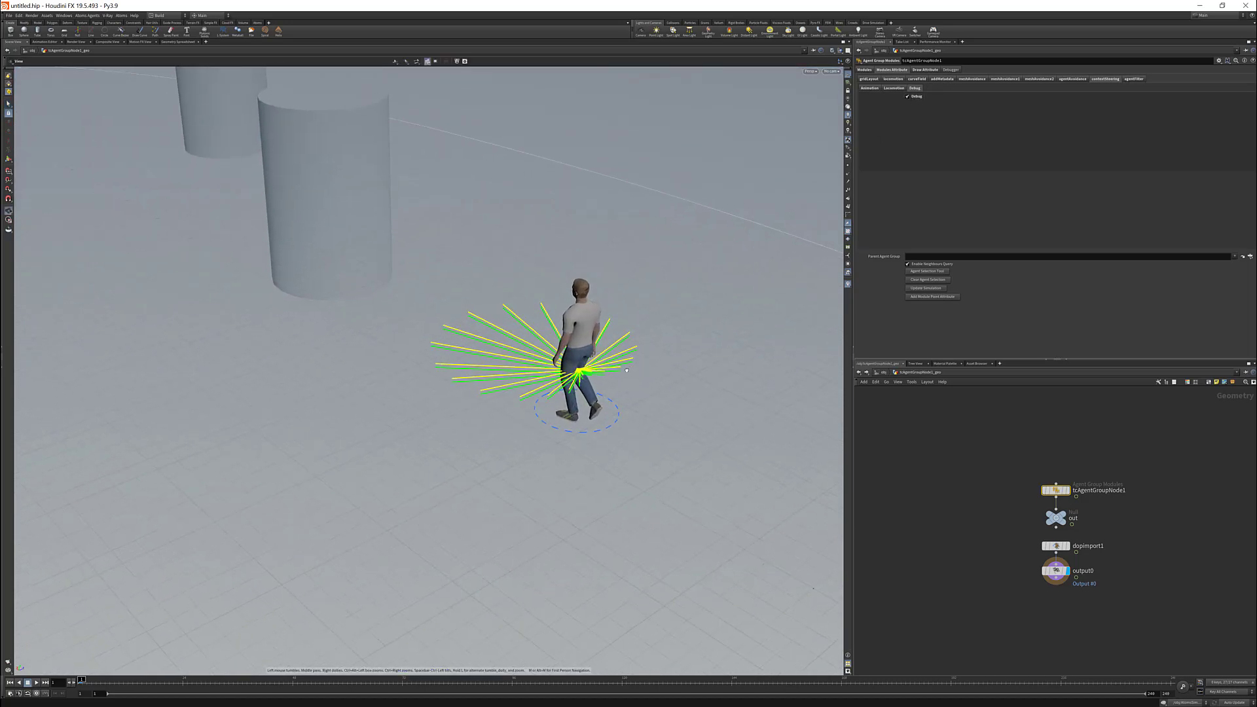
pyautogui.click(868, 89)
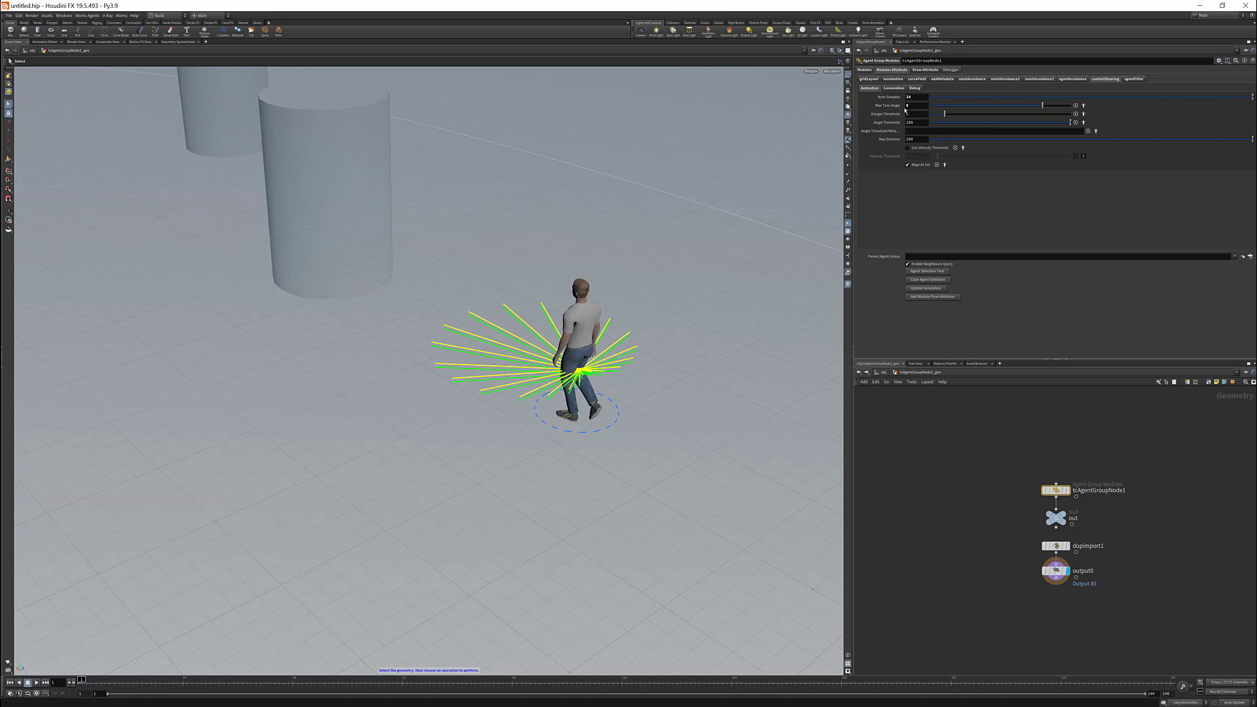
pyautogui.moveTo(617, 288)
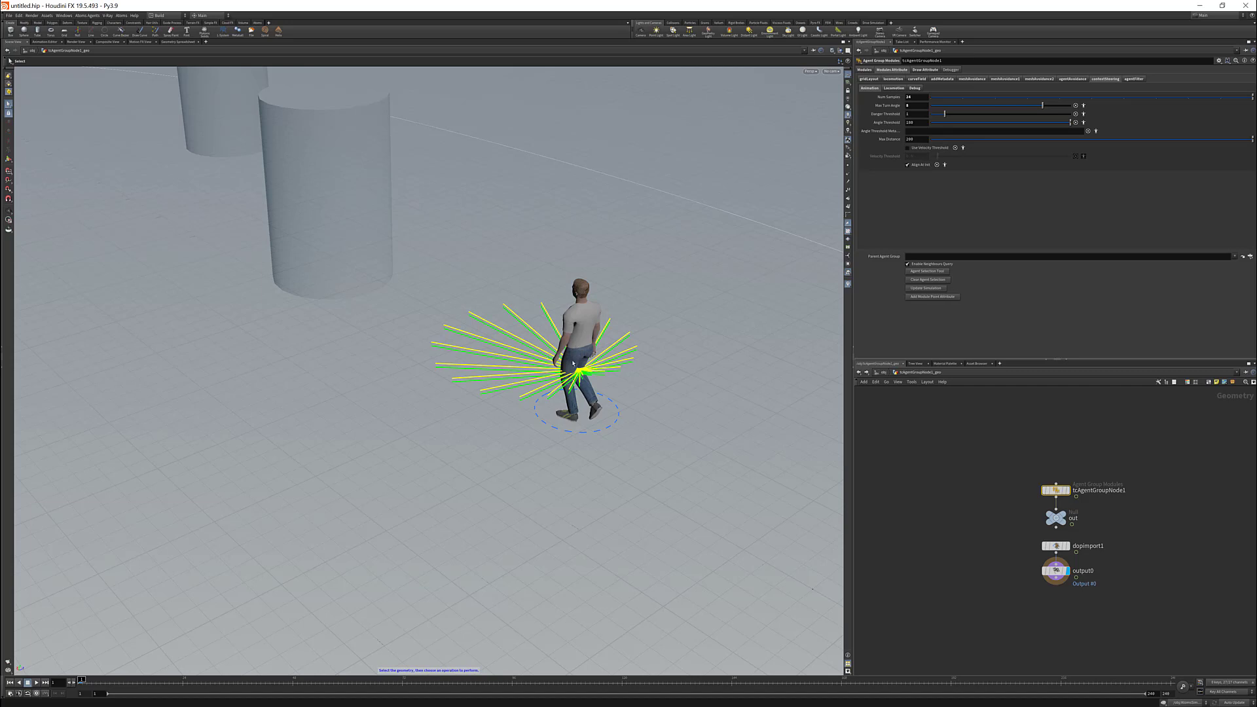
pyautogui.moveTo(514, 391)
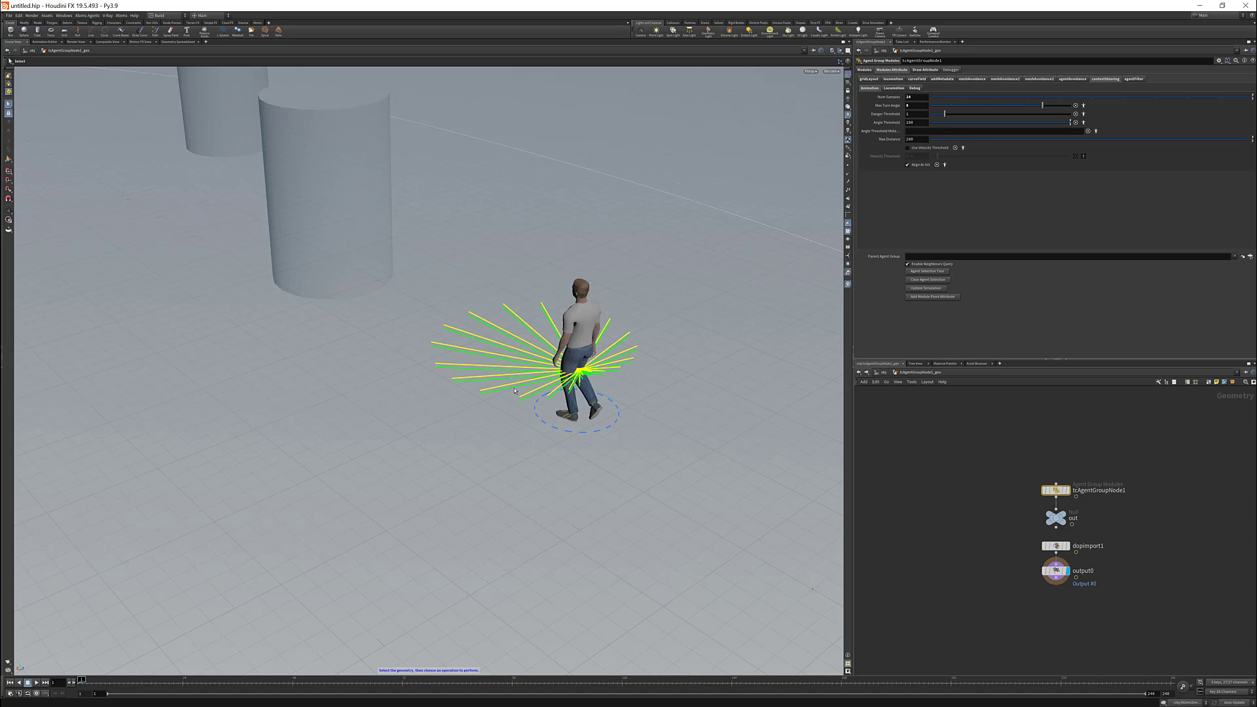
pyautogui.moveTo(678, 259)
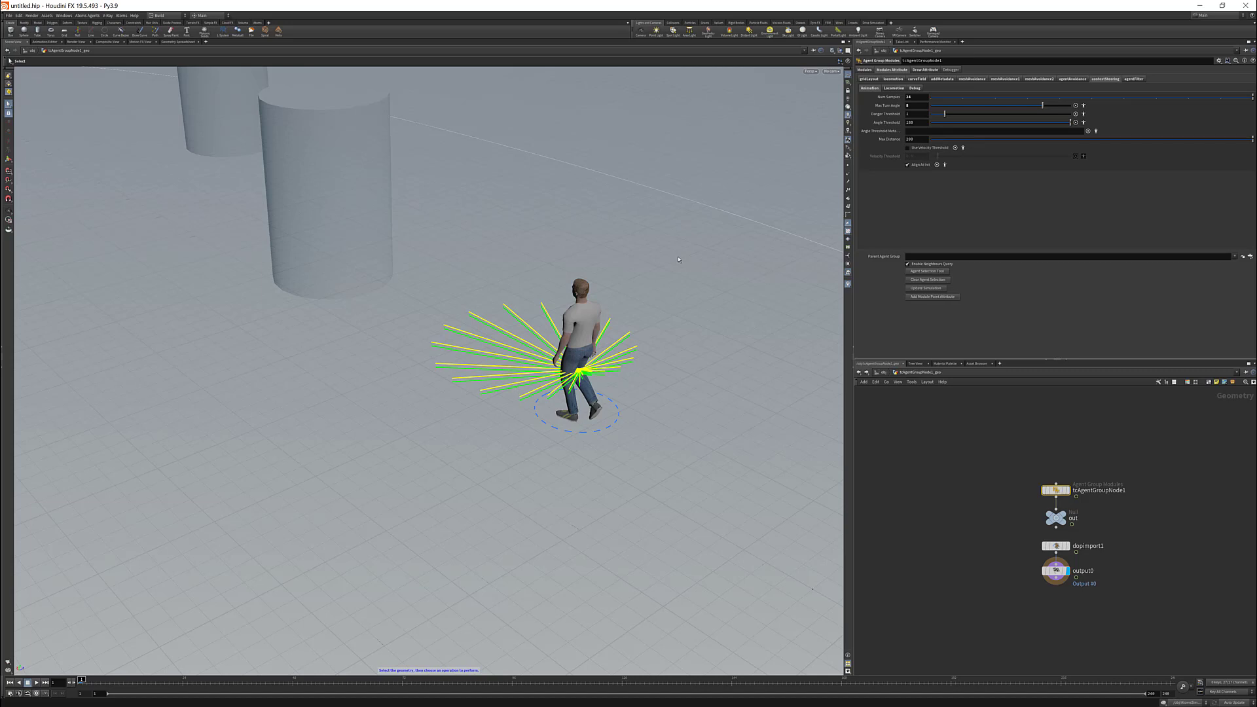
pyautogui.moveTo(489, 375)
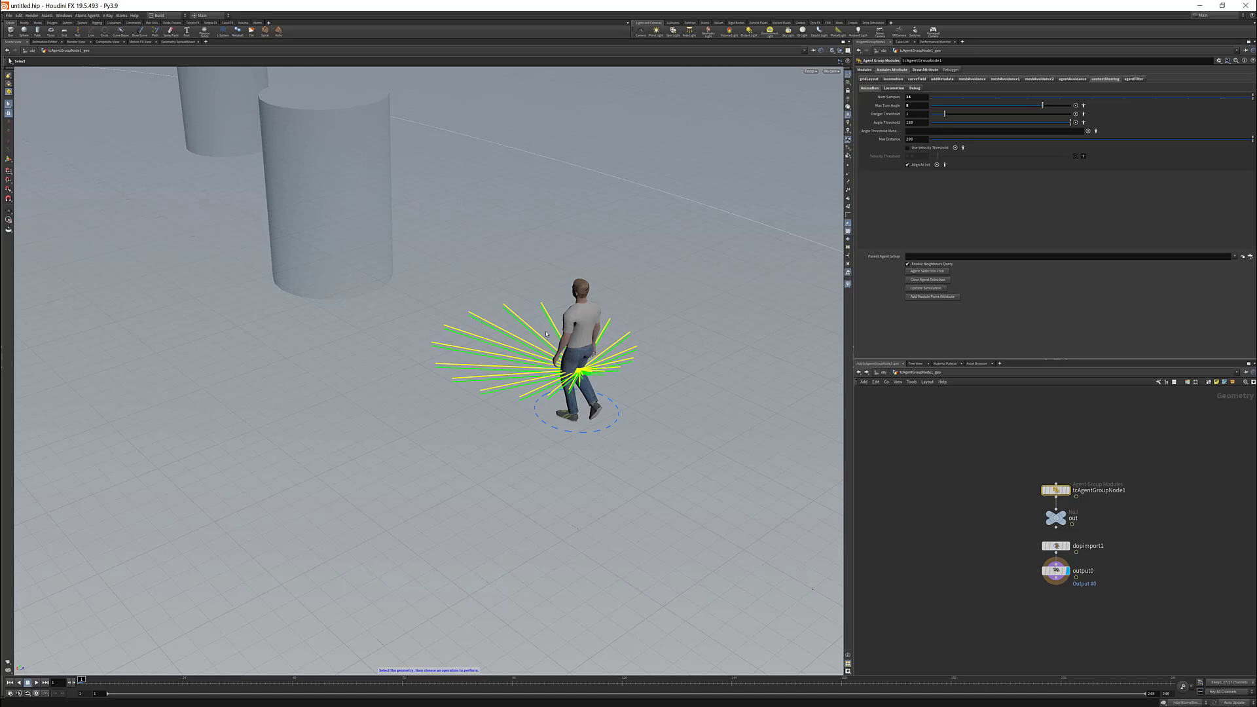
pyautogui.moveTo(514, 343)
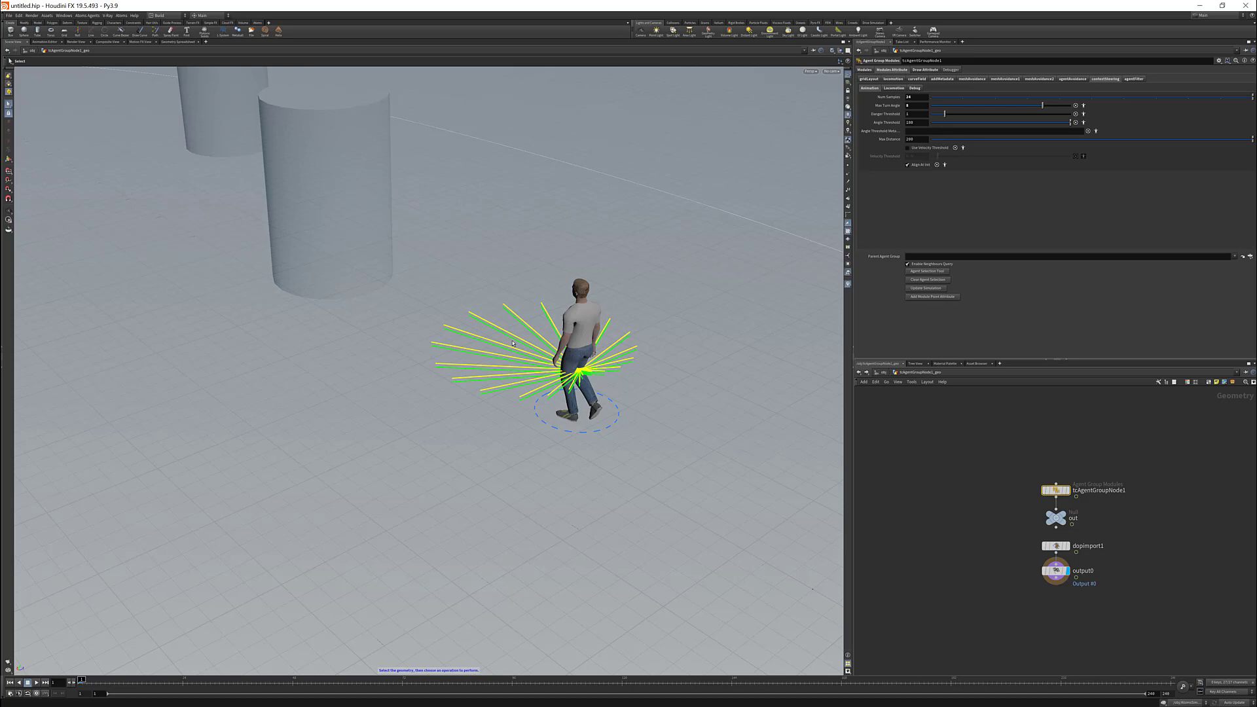
pyautogui.moveTo(860, 171)
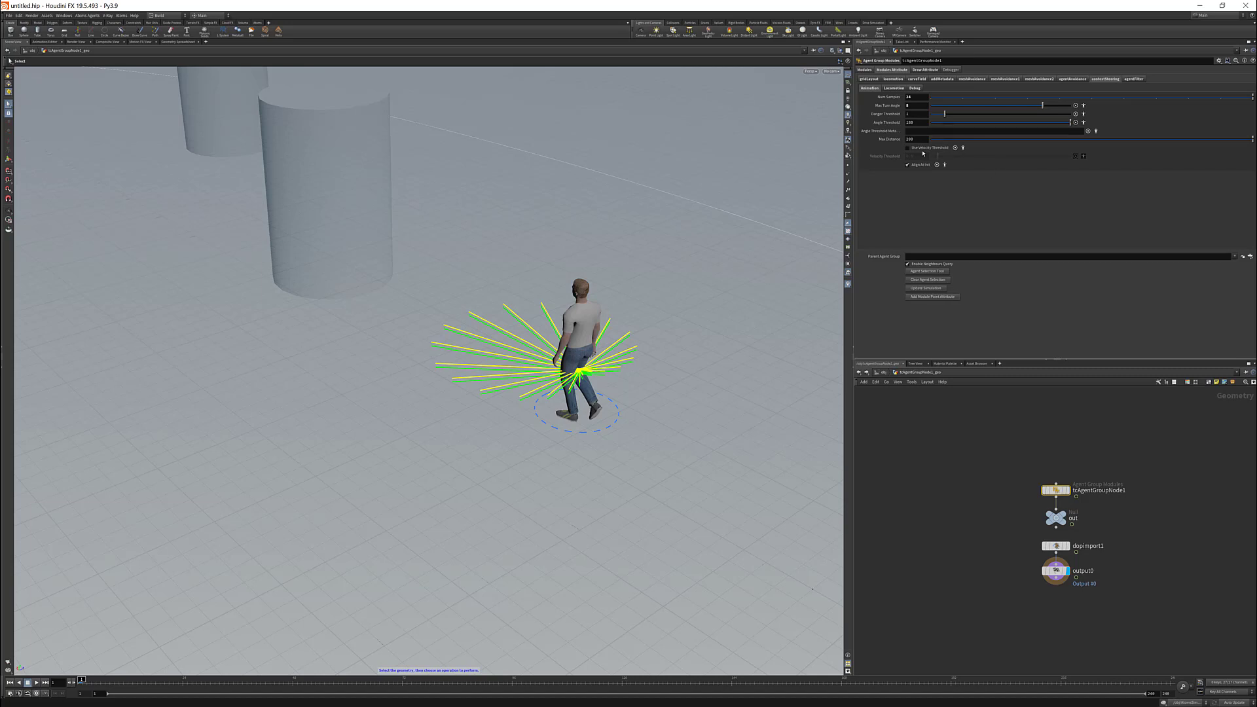
pyautogui.moveTo(929, 147)
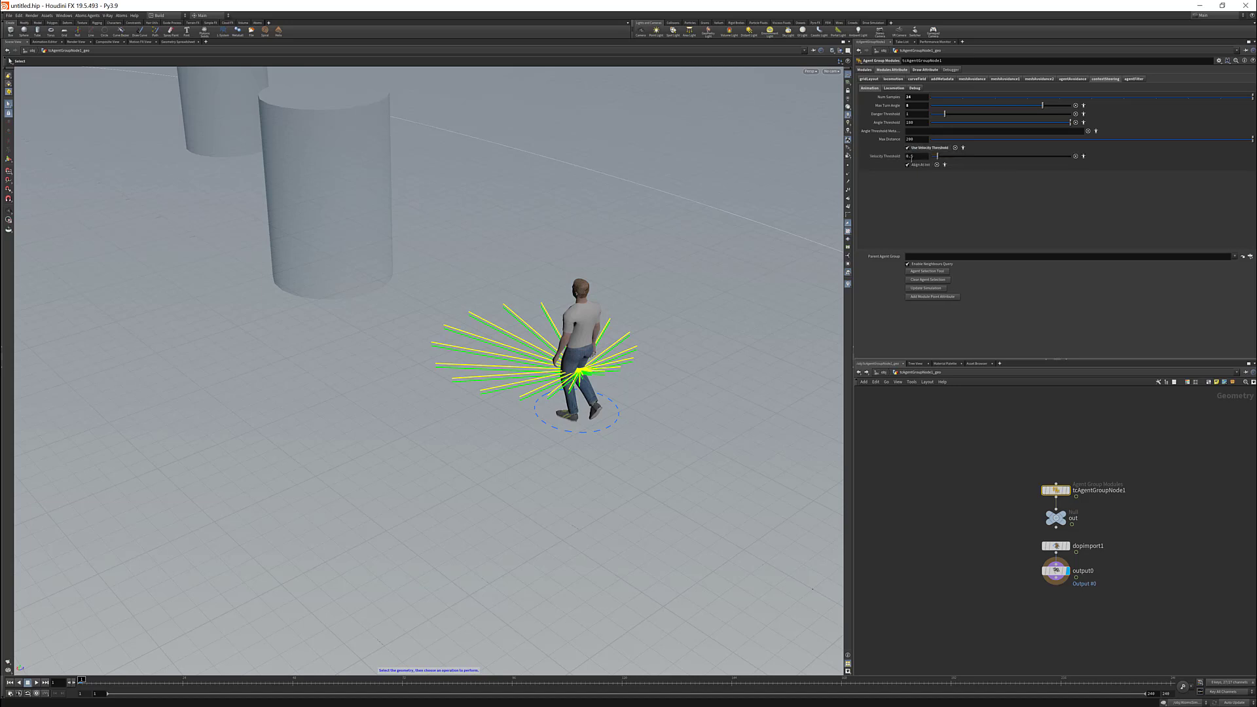
# - Show contextSteering's Locomotion settings with linear velocity and acceleration limits
pyautogui.click(907, 148)
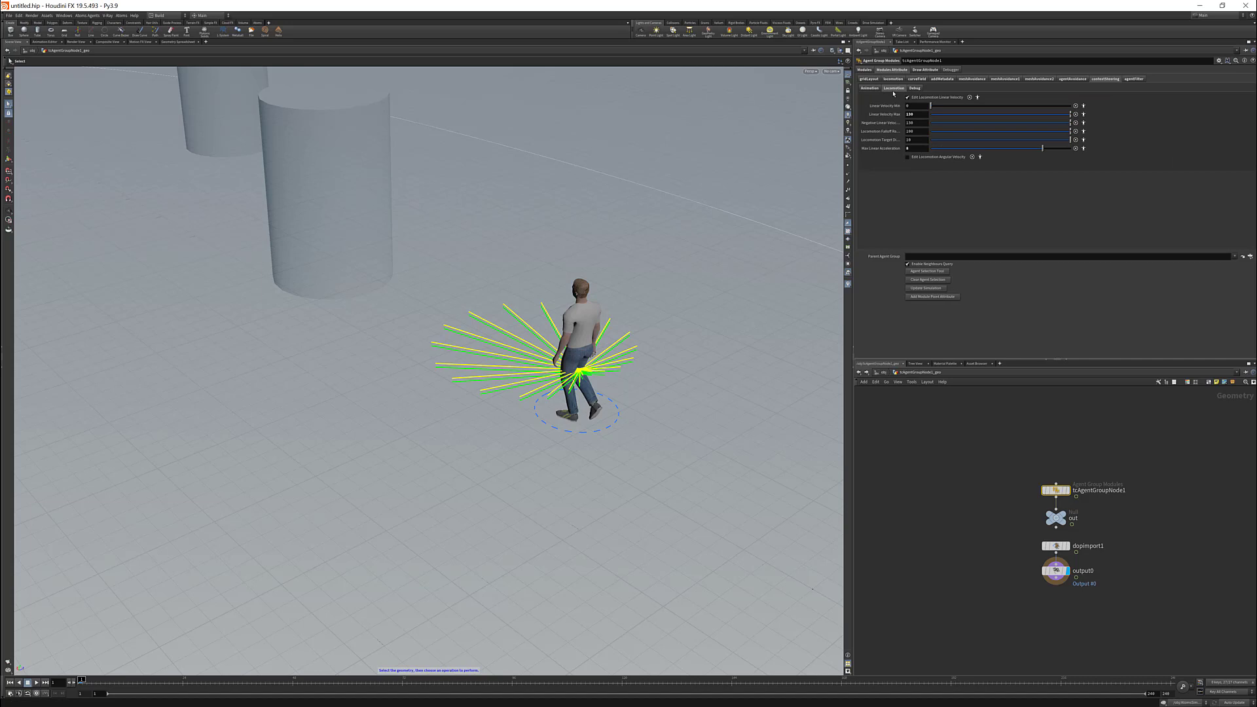
pyautogui.moveTo(929, 97)
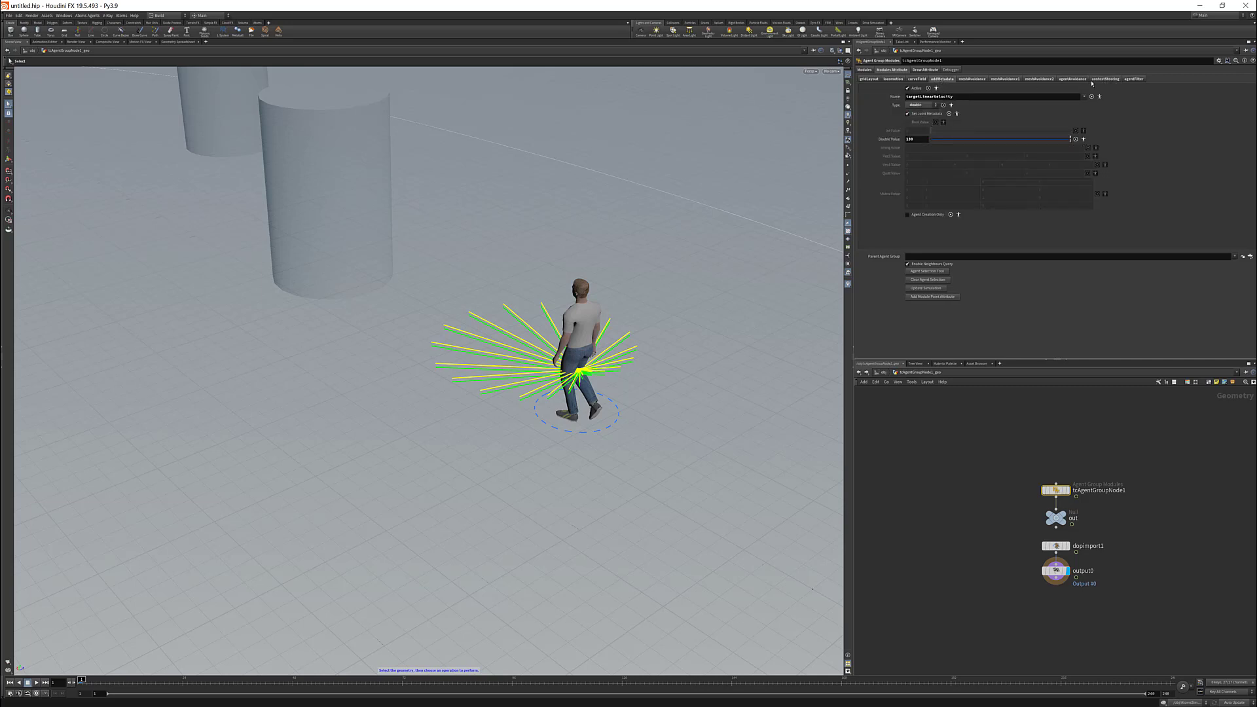
# - View the locomotion module's settings, then return to contextSteering's locomotion parameters
pyautogui.click(892, 79)
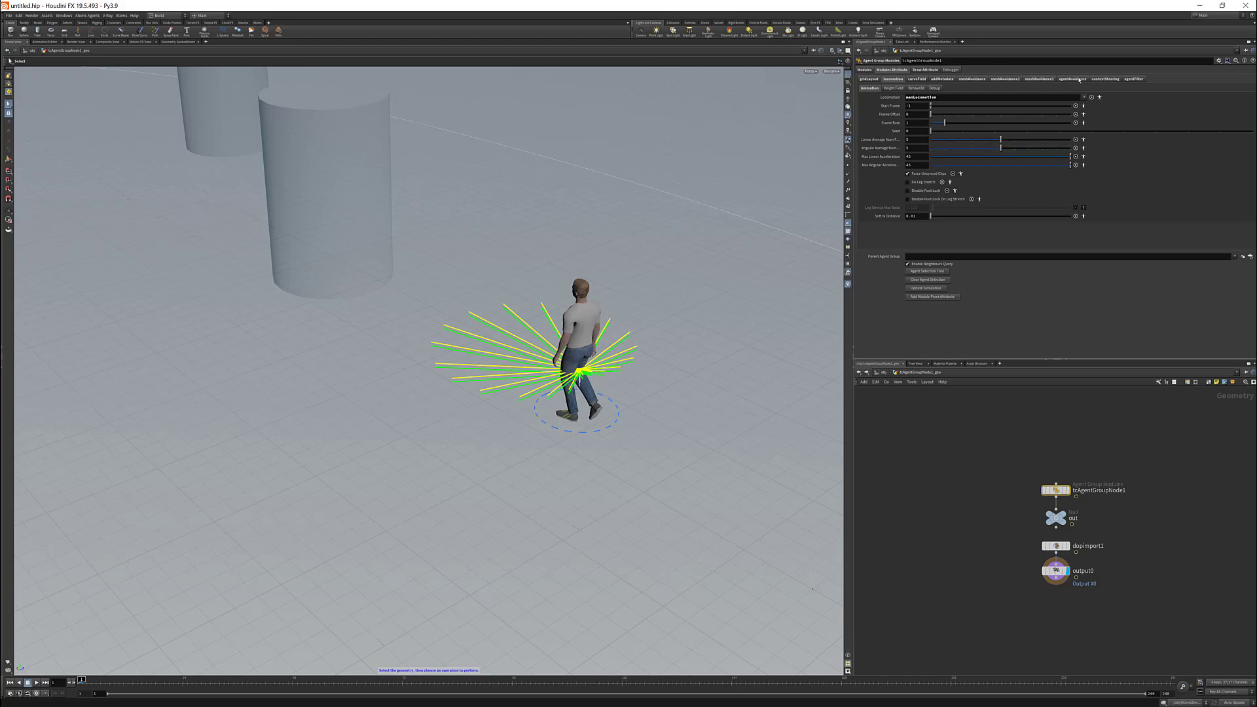
pyautogui.click(893, 79)
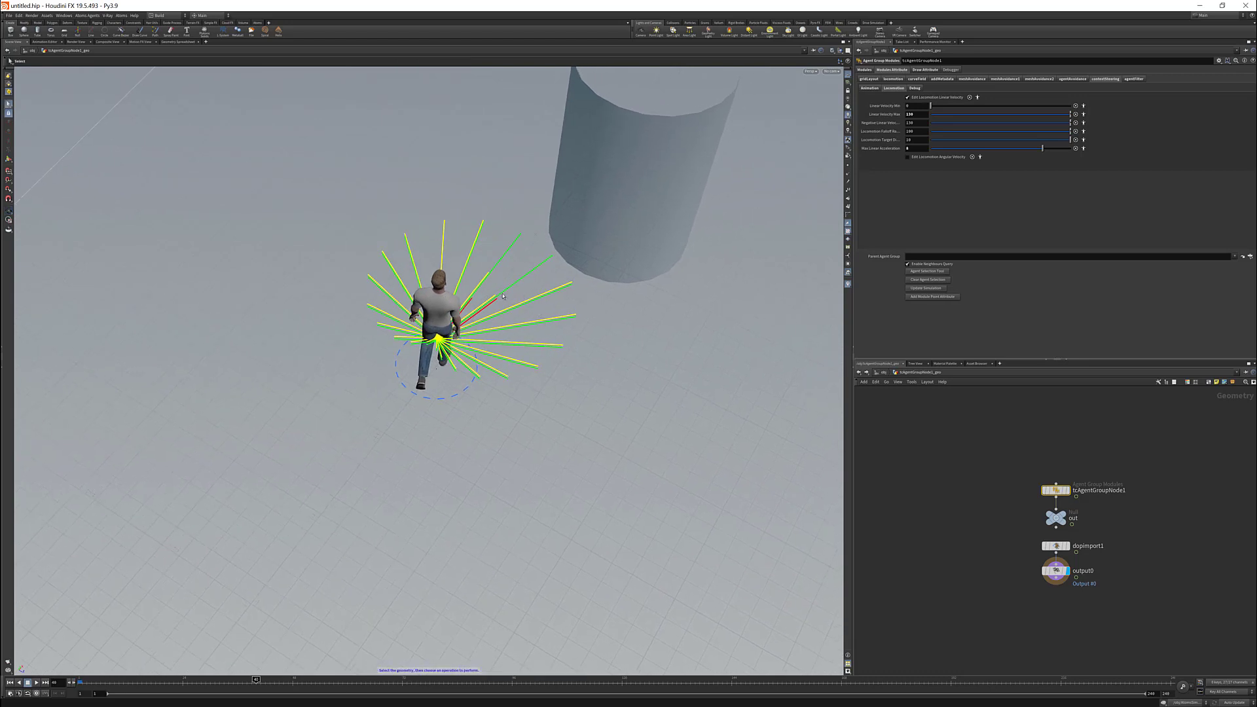
pyautogui.moveTo(557, 260)
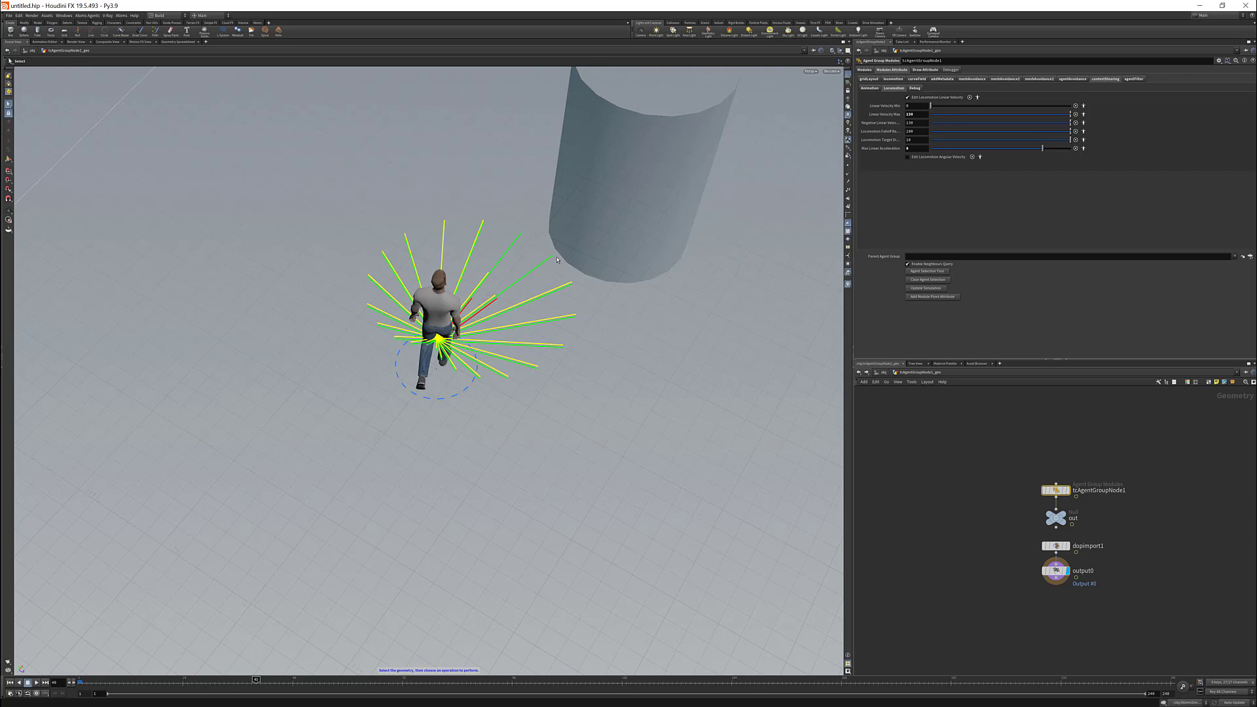
pyautogui.moveTo(492, 275)
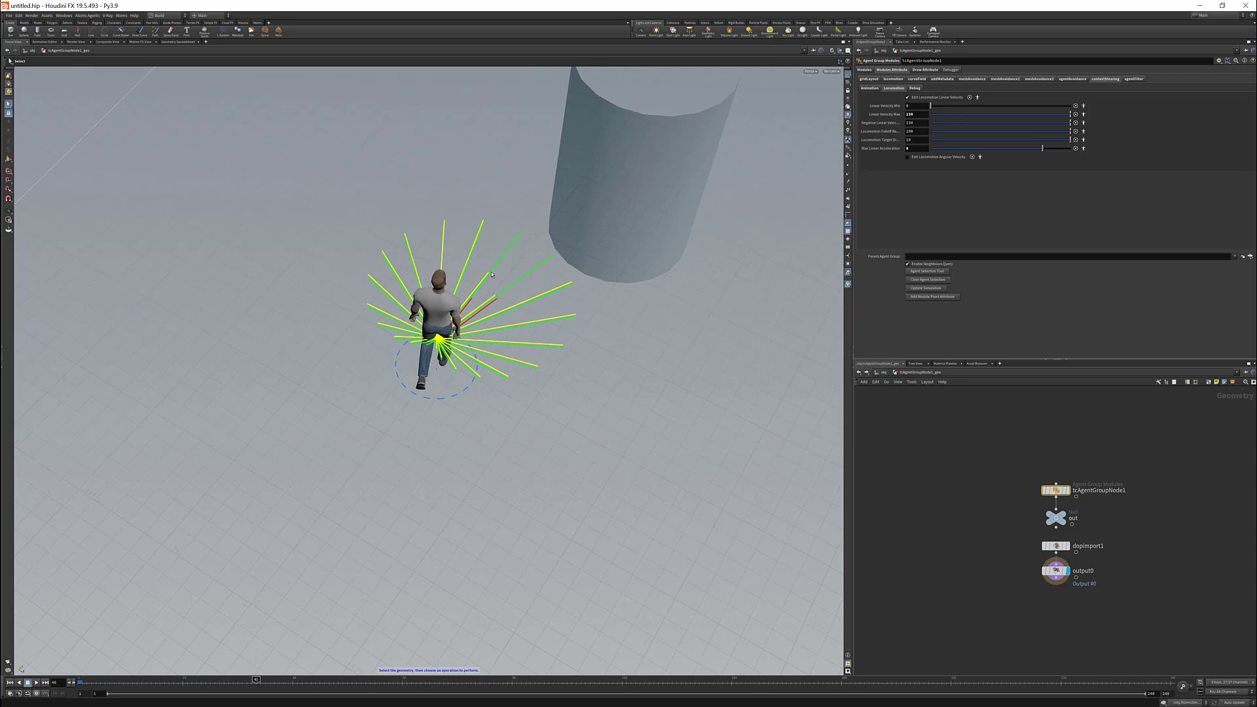
pyautogui.moveTo(472, 242)
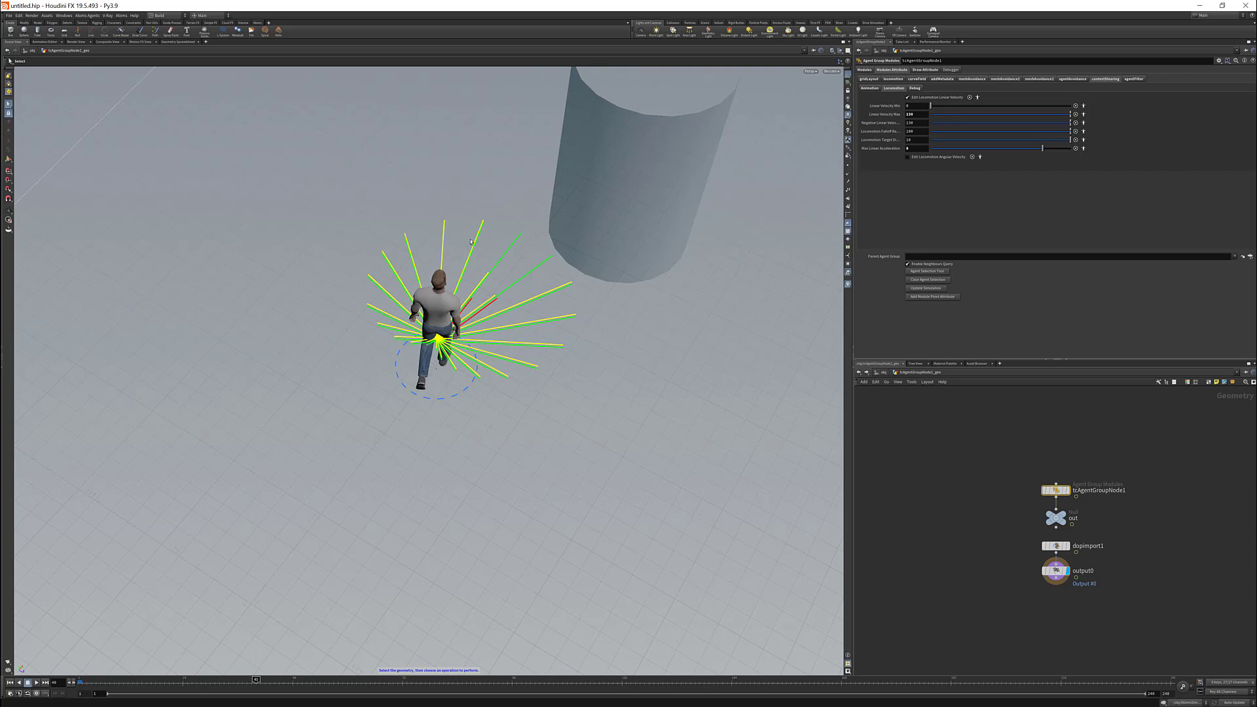
pyautogui.moveTo(411, 255)
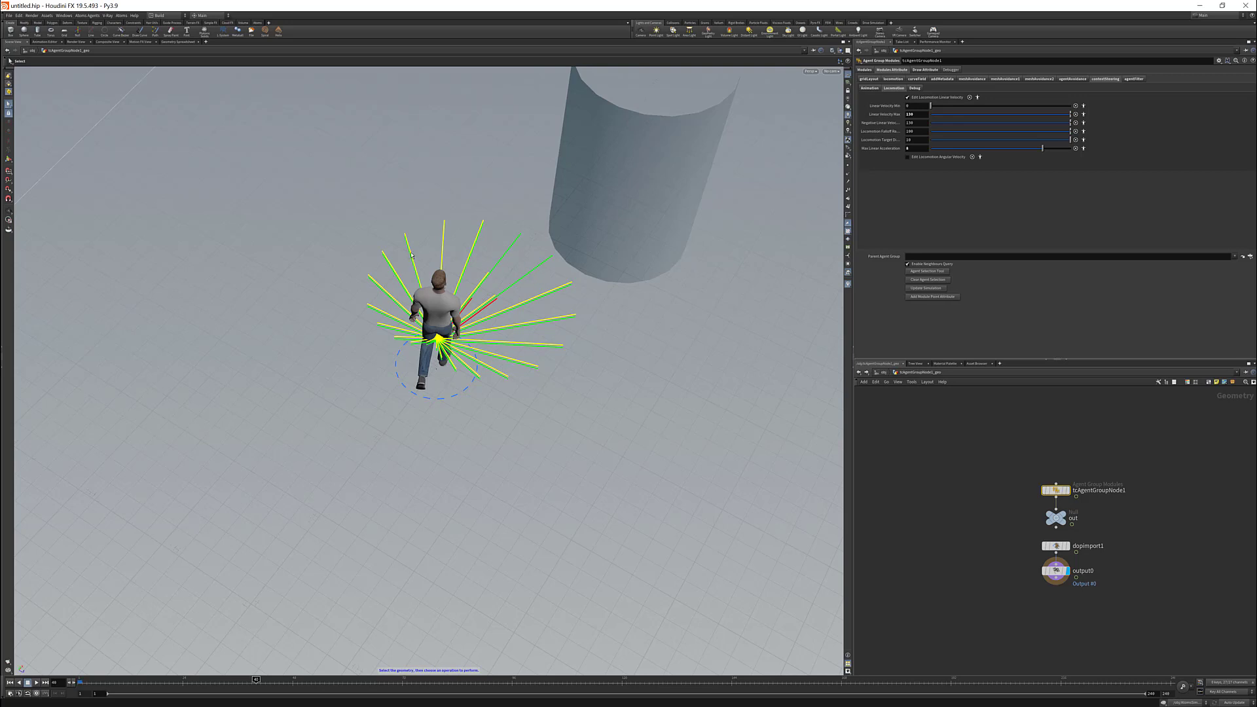
pyautogui.moveTo(383, 295)
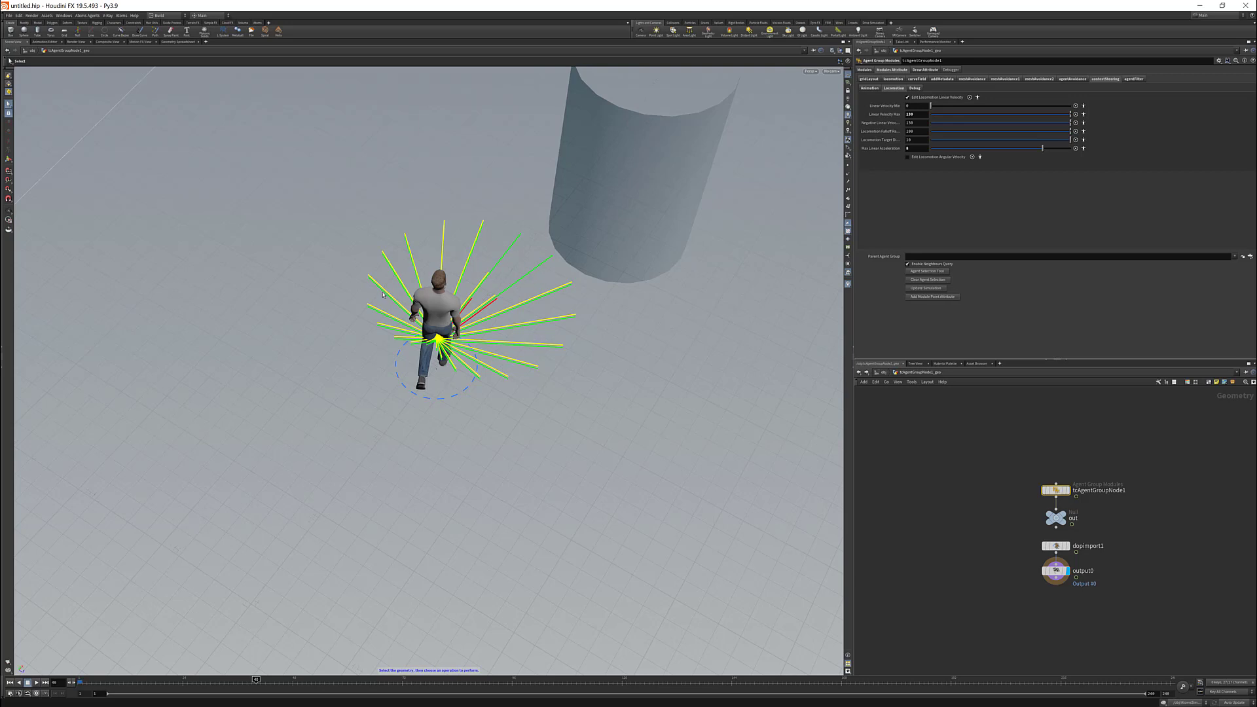
pyautogui.moveTo(379, 321)
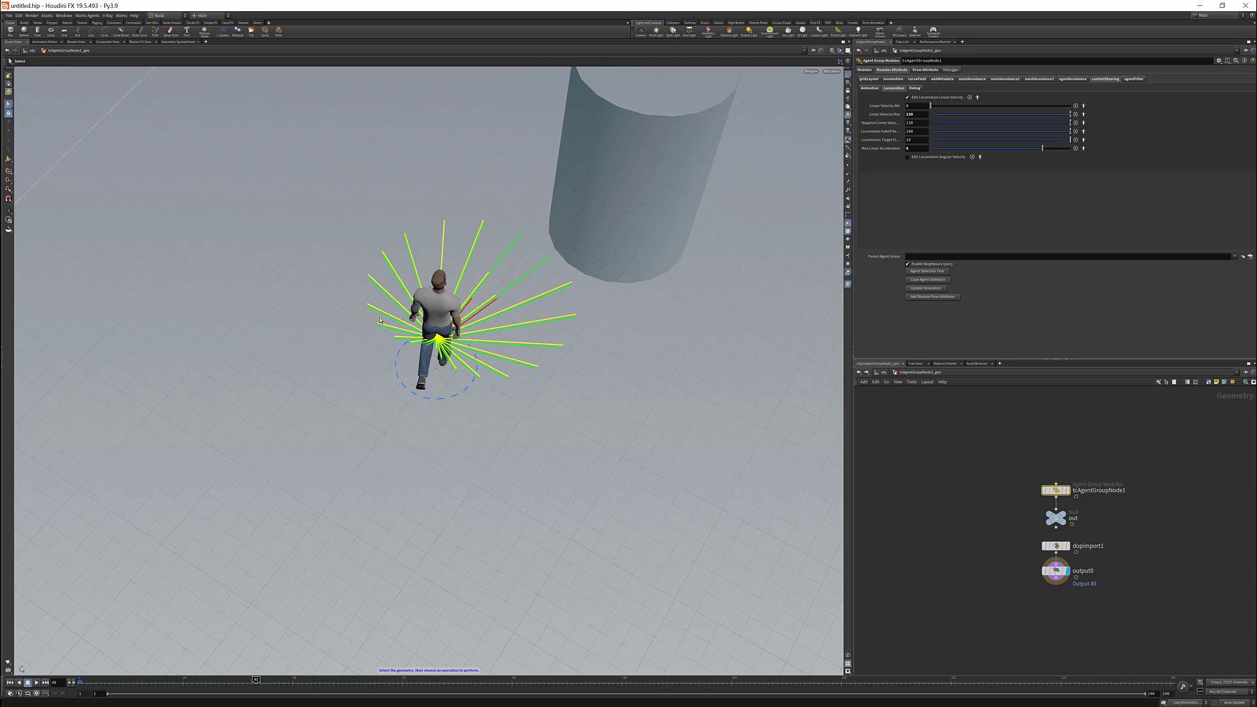
pyautogui.moveTo(494, 301)
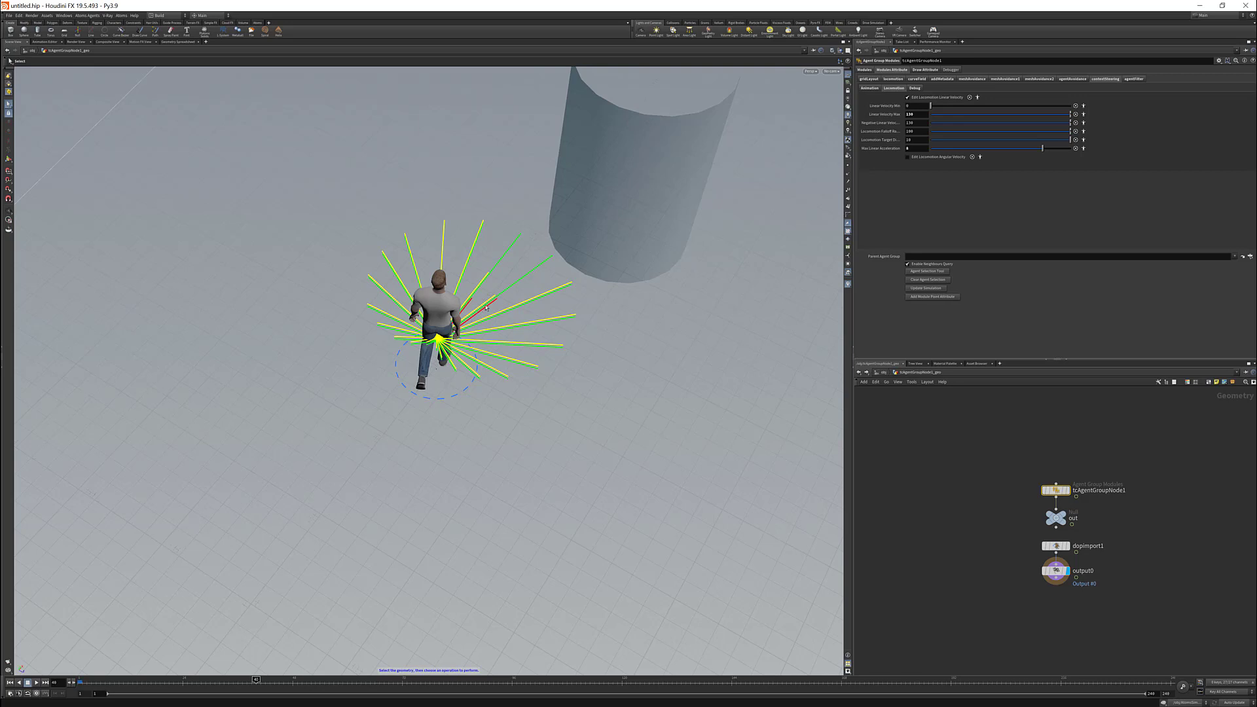
pyautogui.moveTo(551, 261)
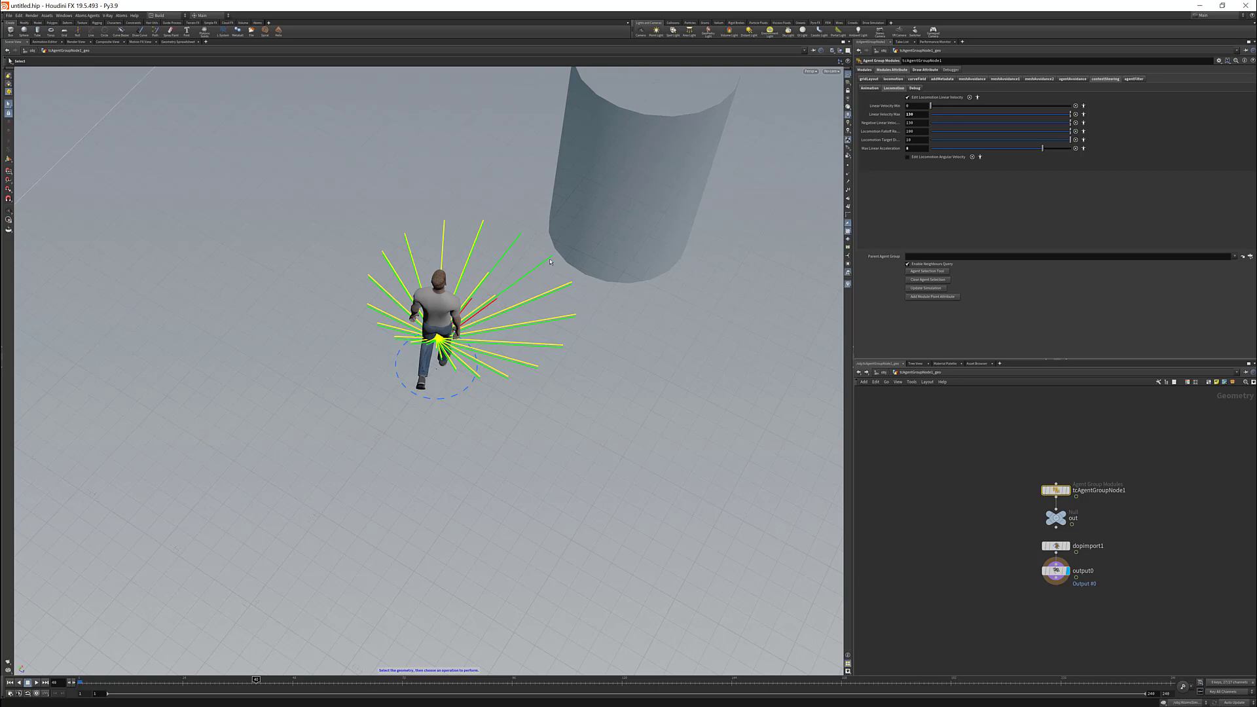
pyautogui.moveTo(550, 282)
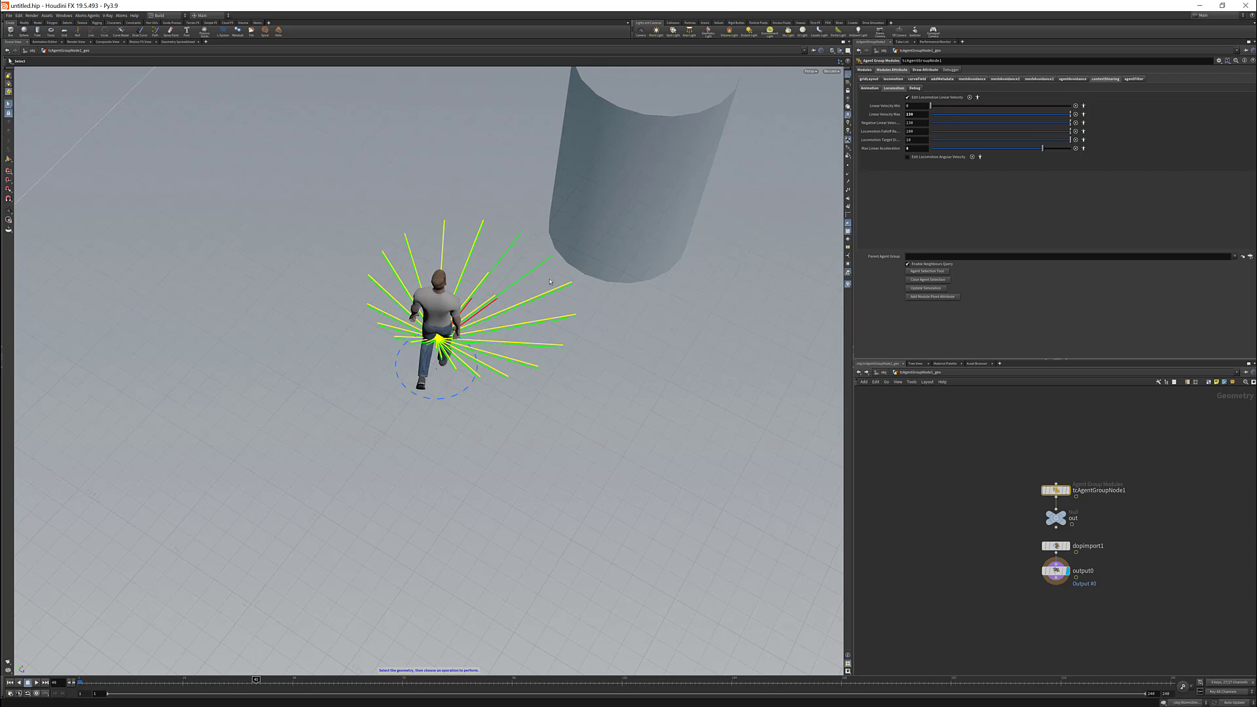
pyautogui.moveTo(484, 278)
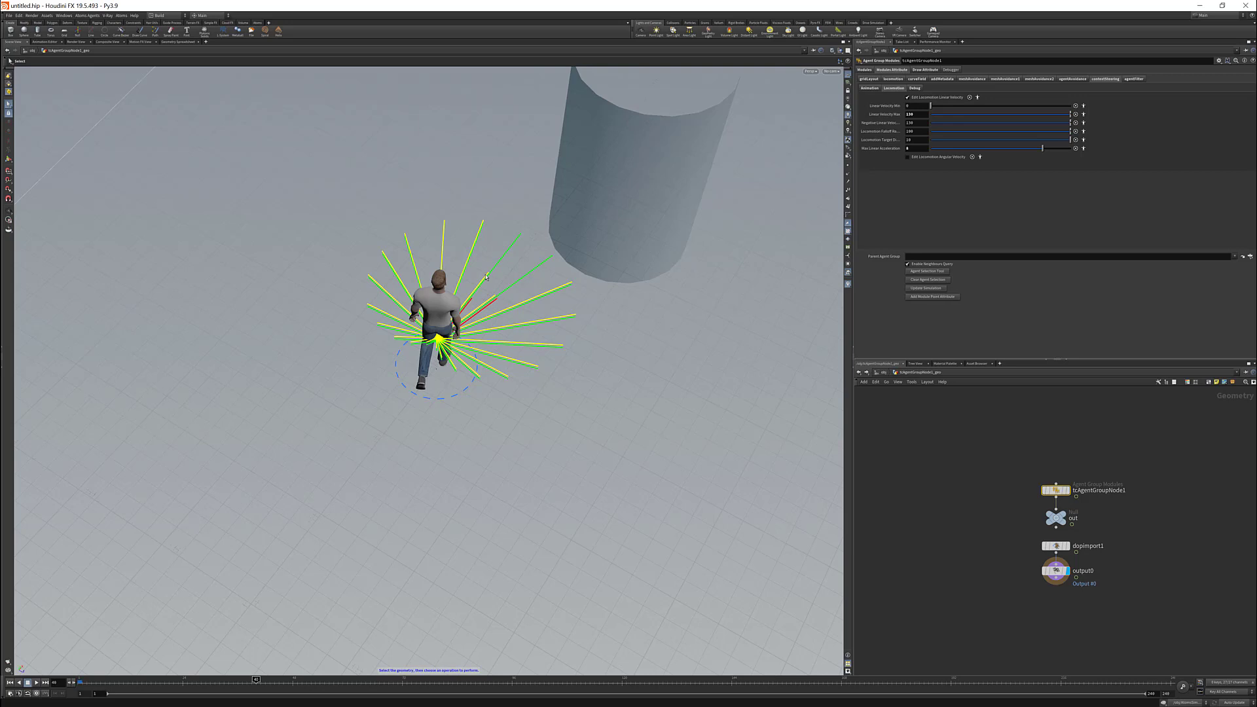
pyautogui.moveTo(486, 276)
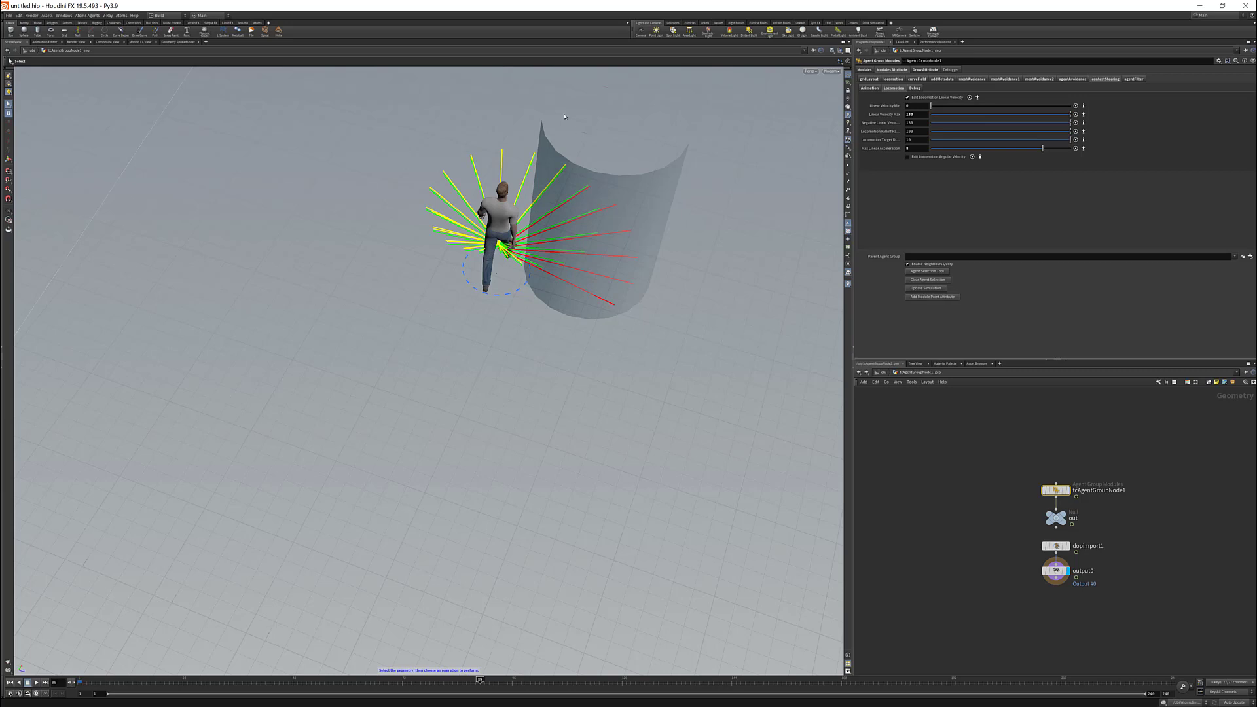
pyautogui.moveTo(527, 176)
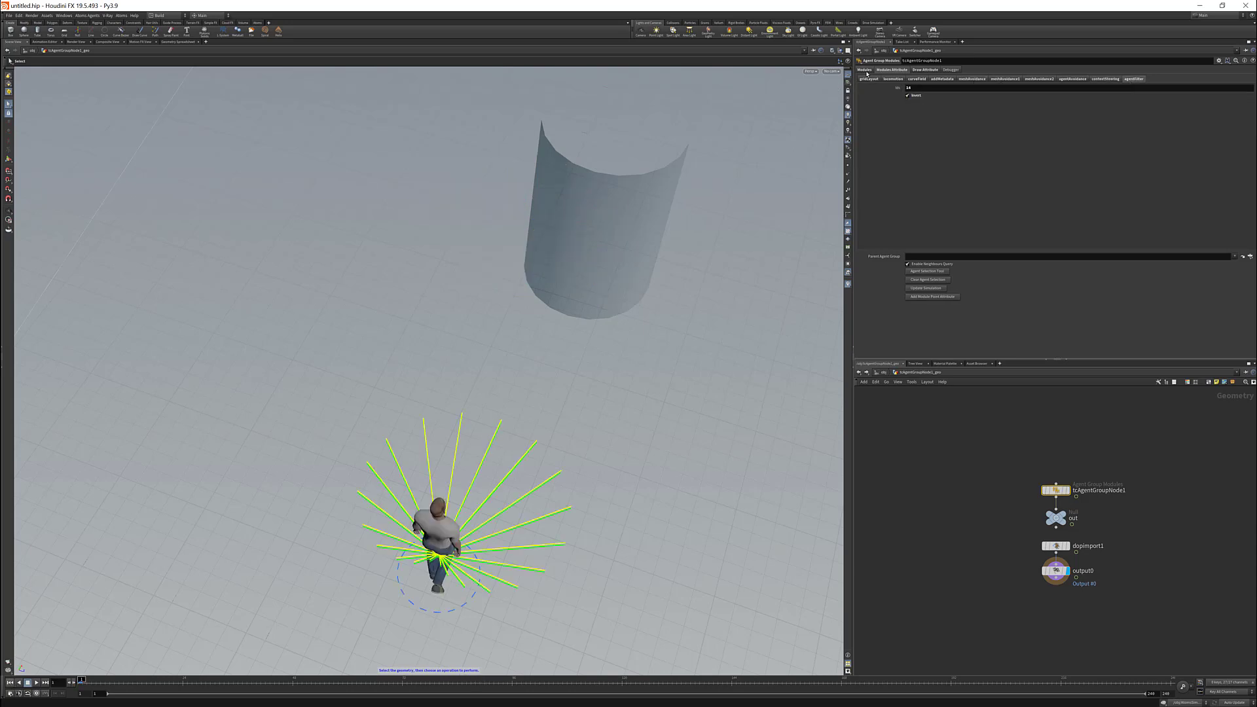
# - Move up from the agent setup to the /obj scene level
pyautogui.click(864, 70)
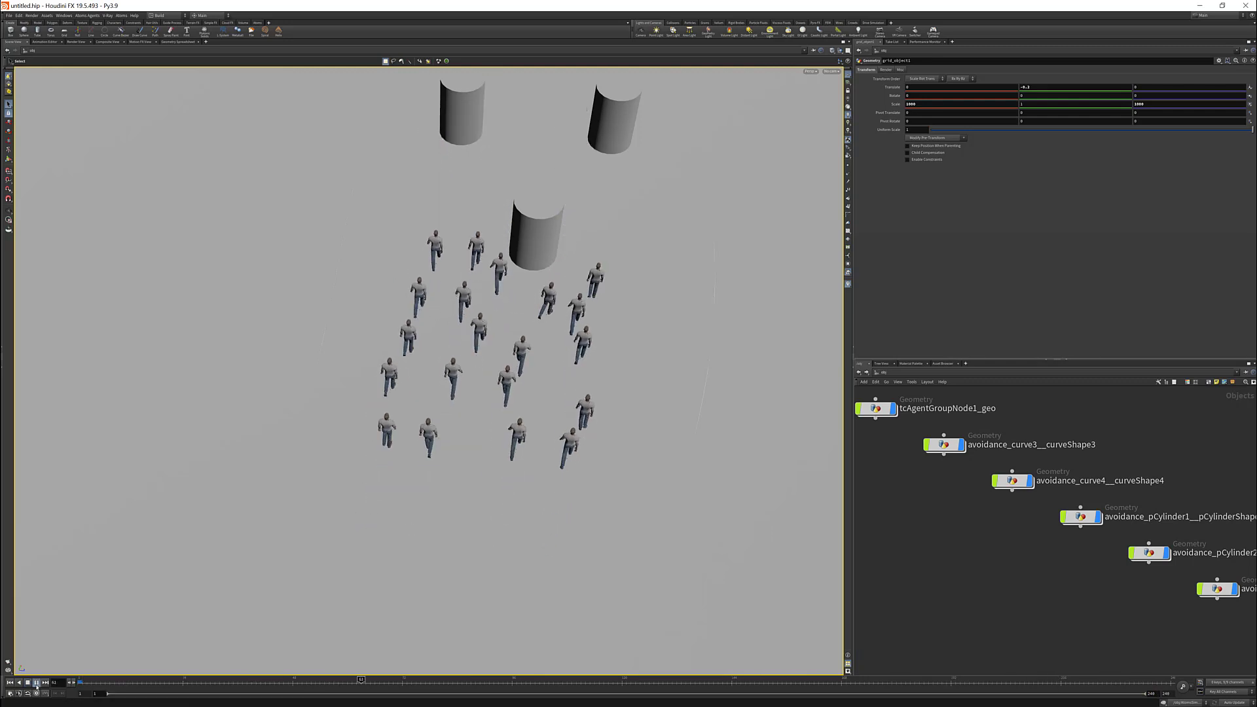
# - Jump ahead on the timeline so the crowd weaves between the cylinders
pyautogui.click(35, 682)
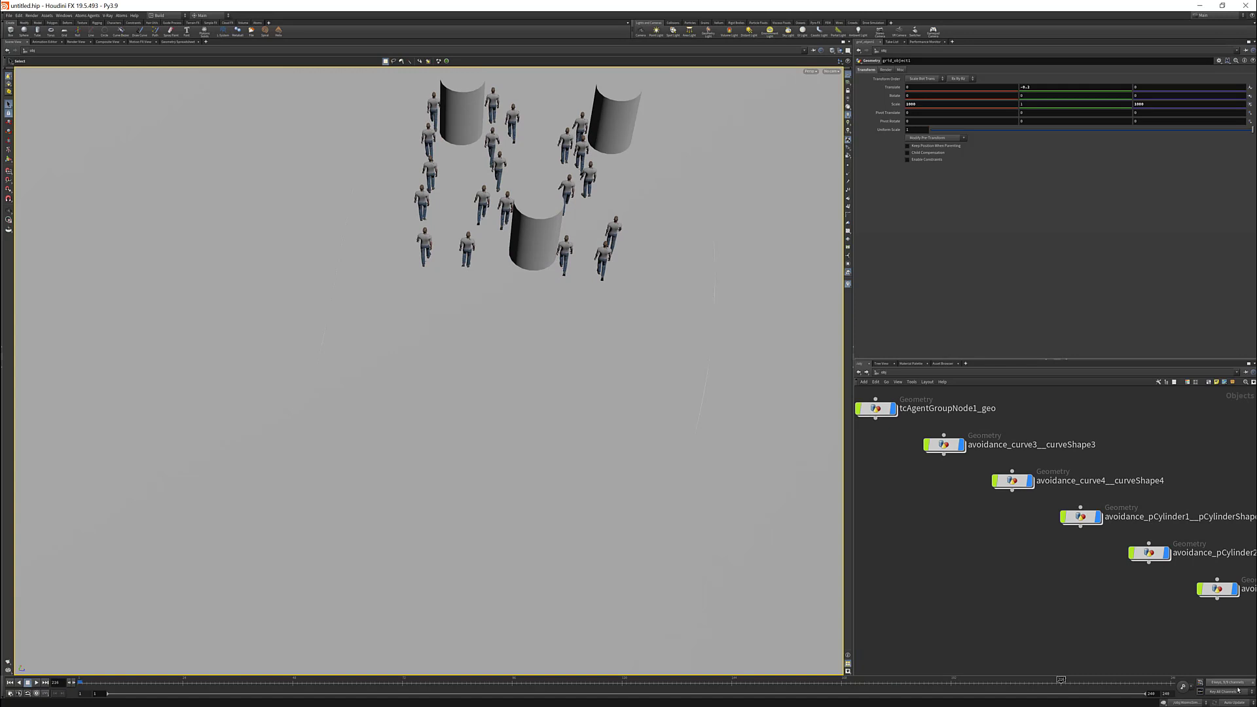